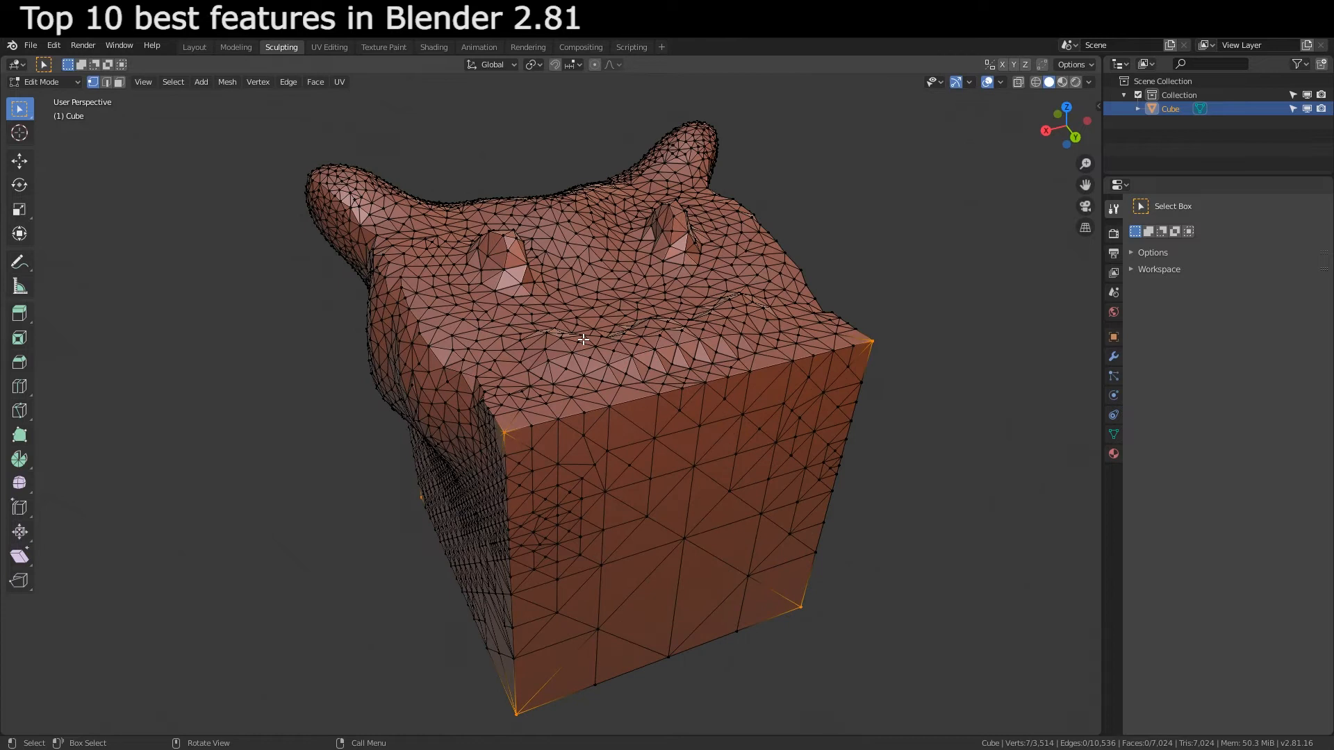
Voxel-remesh the sculpted cube into blocky geometry and adjust the remesh voxel size
{"action": "left_click", "coordinate": [793, 62]}
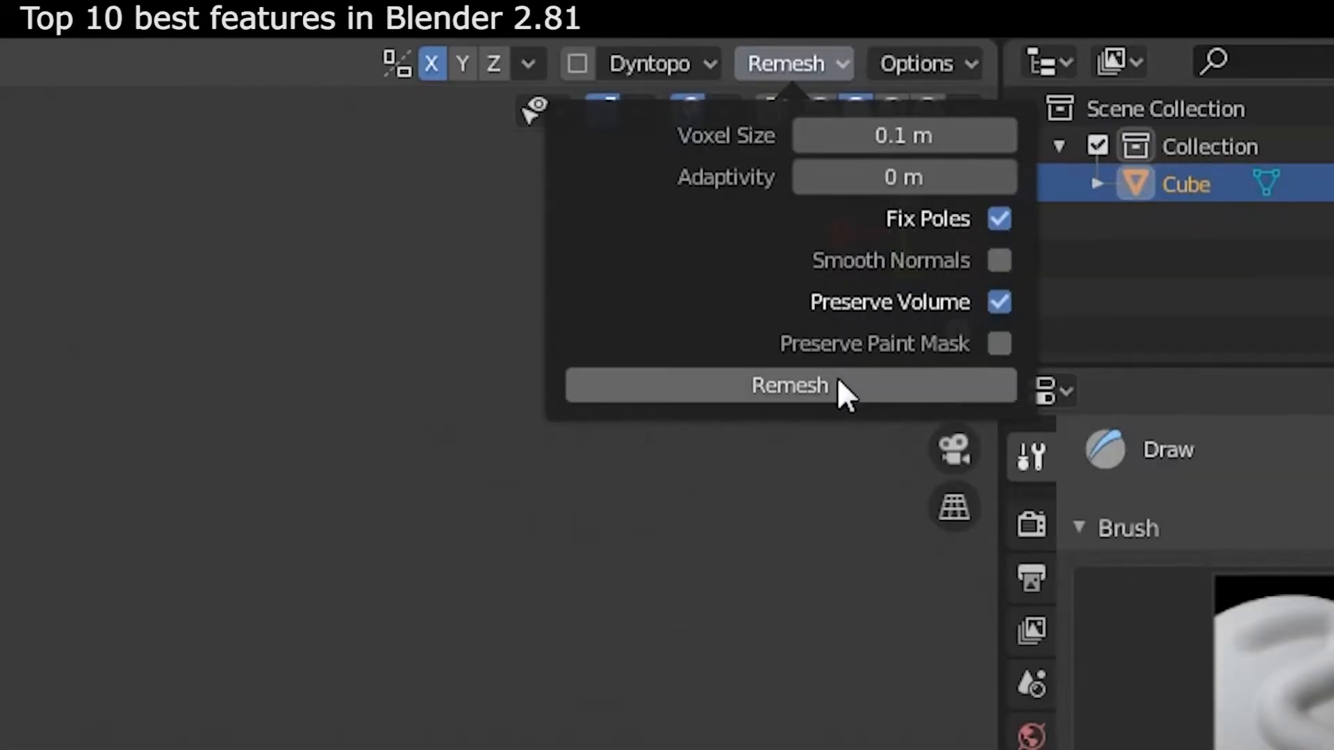
{"action": "left_click", "coordinate": [789, 386]}
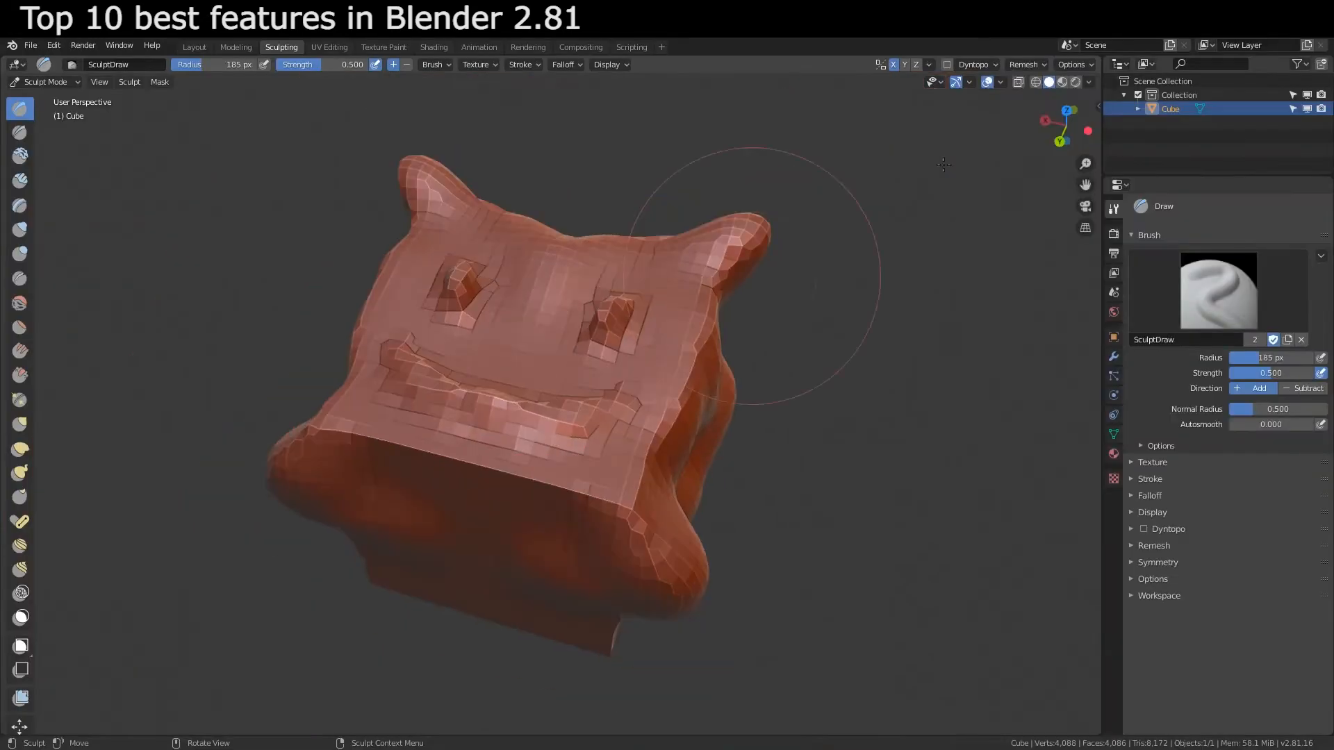
{"action": "left_click", "coordinate": [1023, 64]}
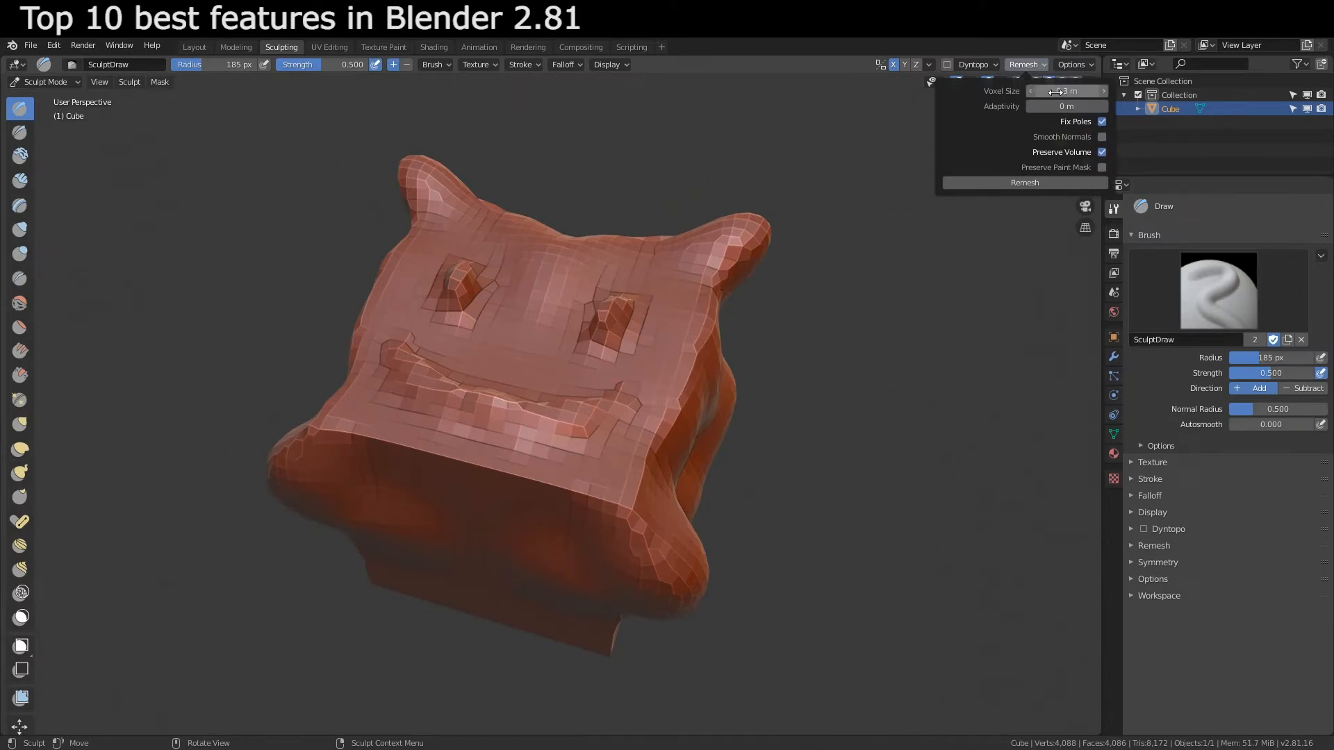
{"action": "left_click", "coordinate": [1024, 182]}
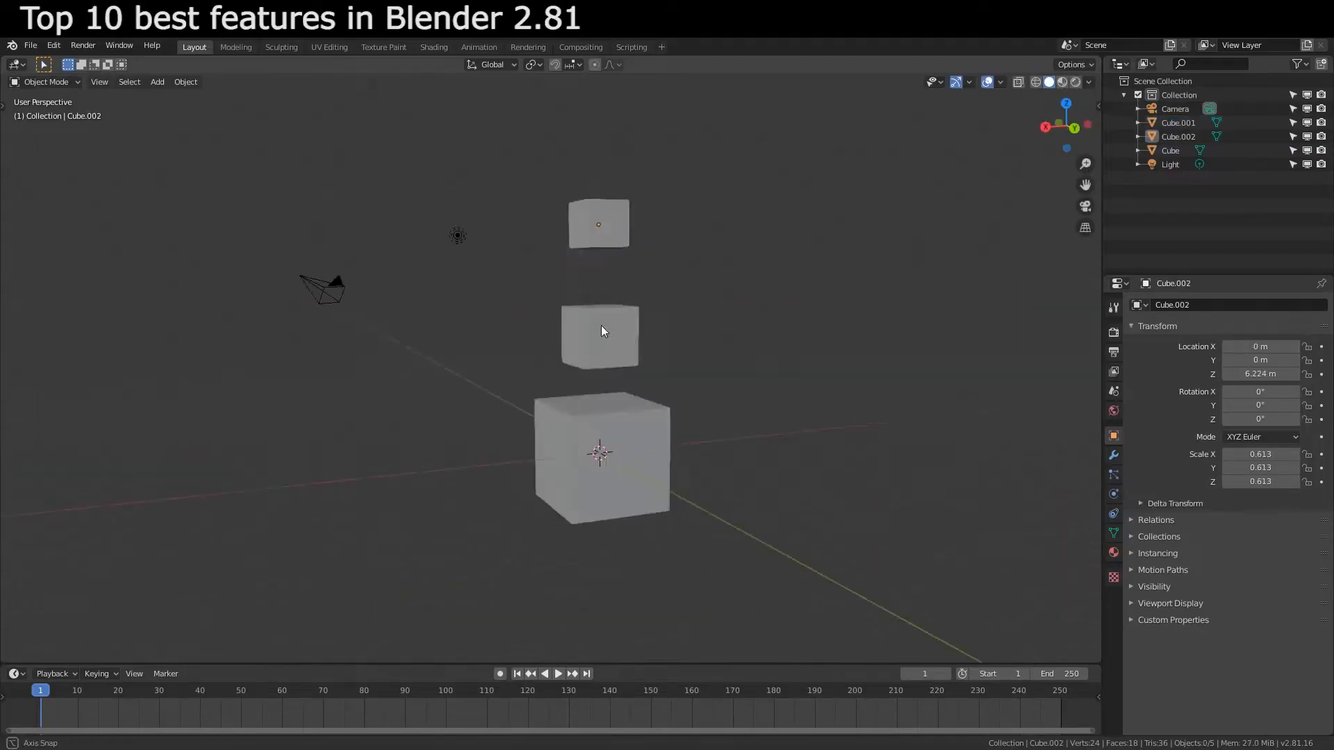
{"action": "left_click", "coordinate": [30, 45]}
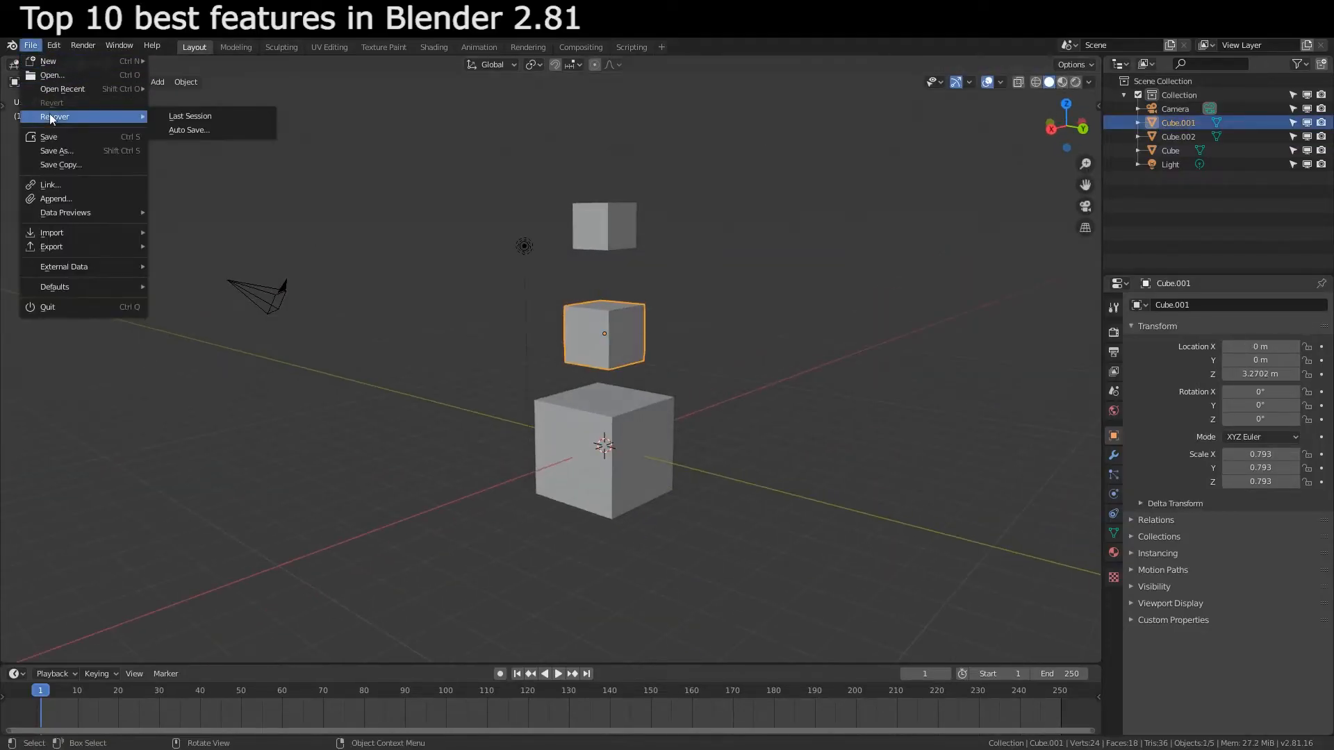
In the Save As browser, try thumbnail and list views, ending on Horizontal List
{"action": "left_click", "coordinate": [57, 151]}
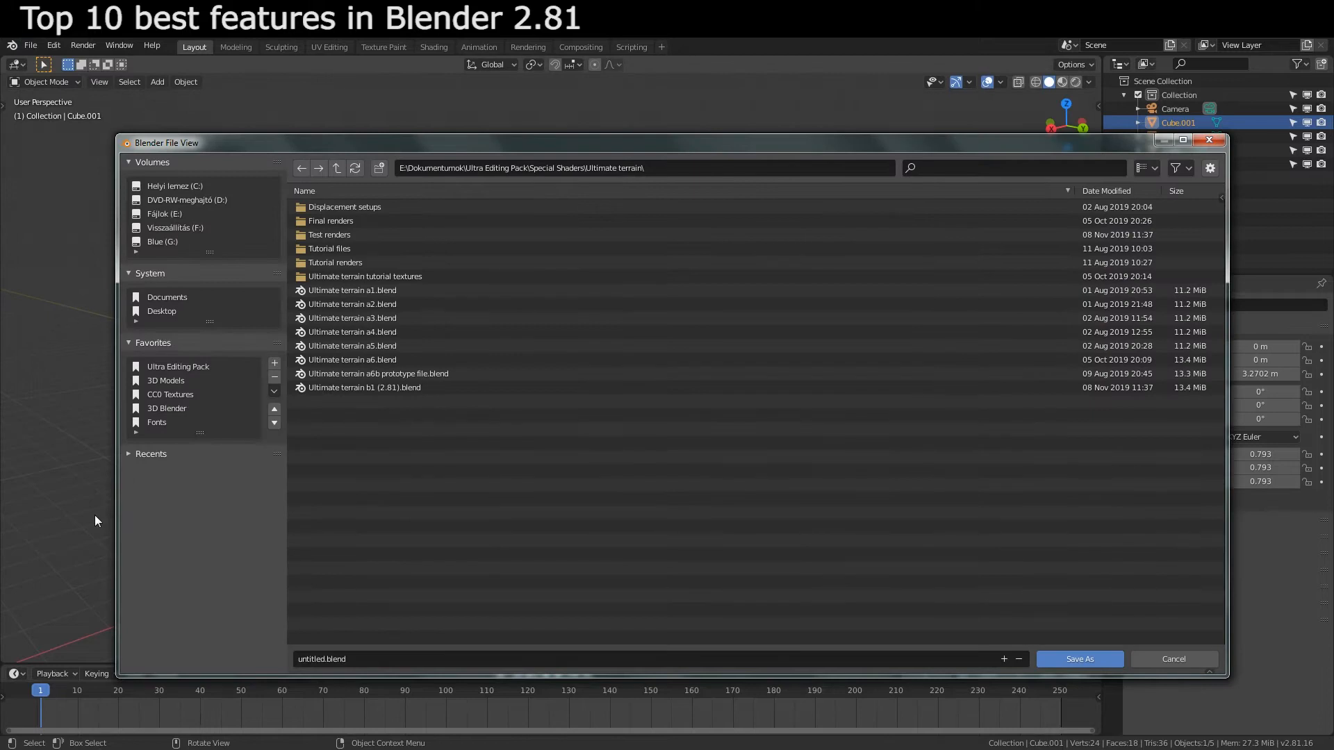
{"action": "mouse_move", "coordinate": [992, 146]}
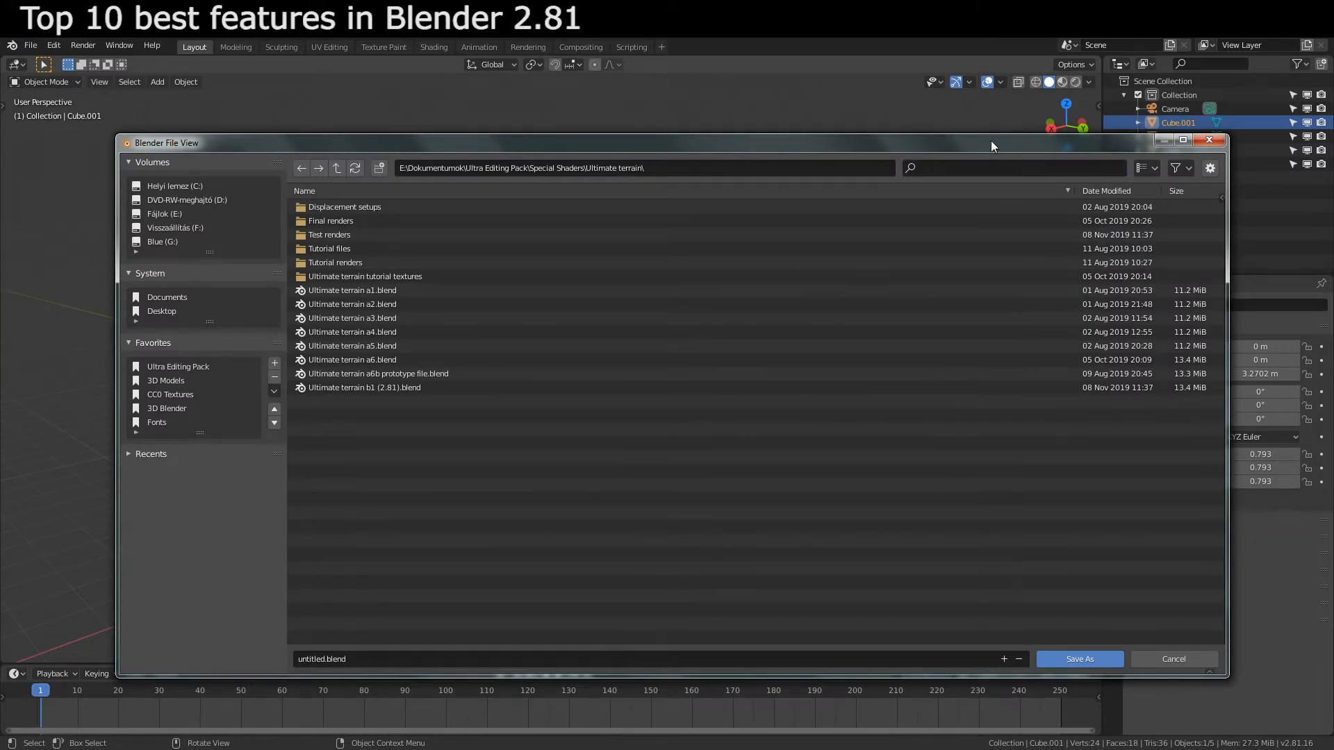
{"action": "left_click", "coordinate": [1141, 88]}
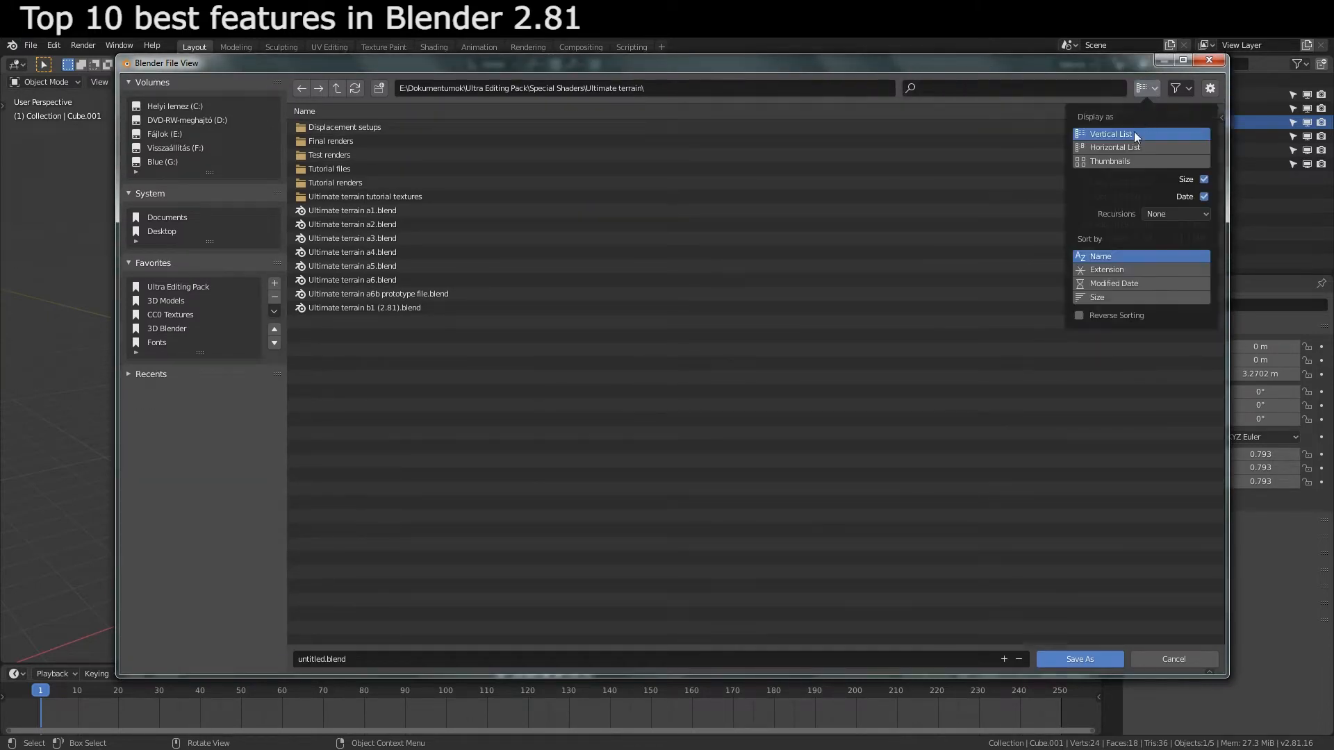
{"action": "left_click", "coordinate": [1109, 161]}
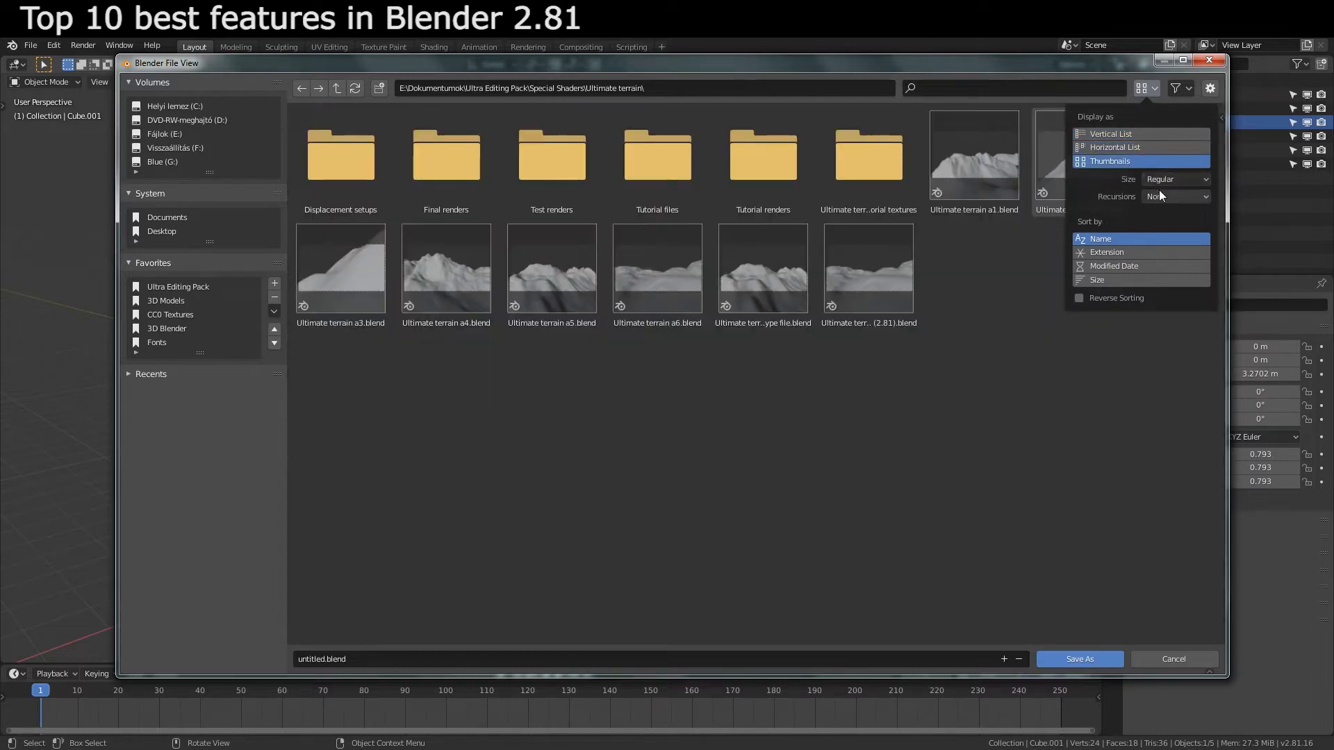
{"action": "left_click", "coordinate": [1110, 133]}
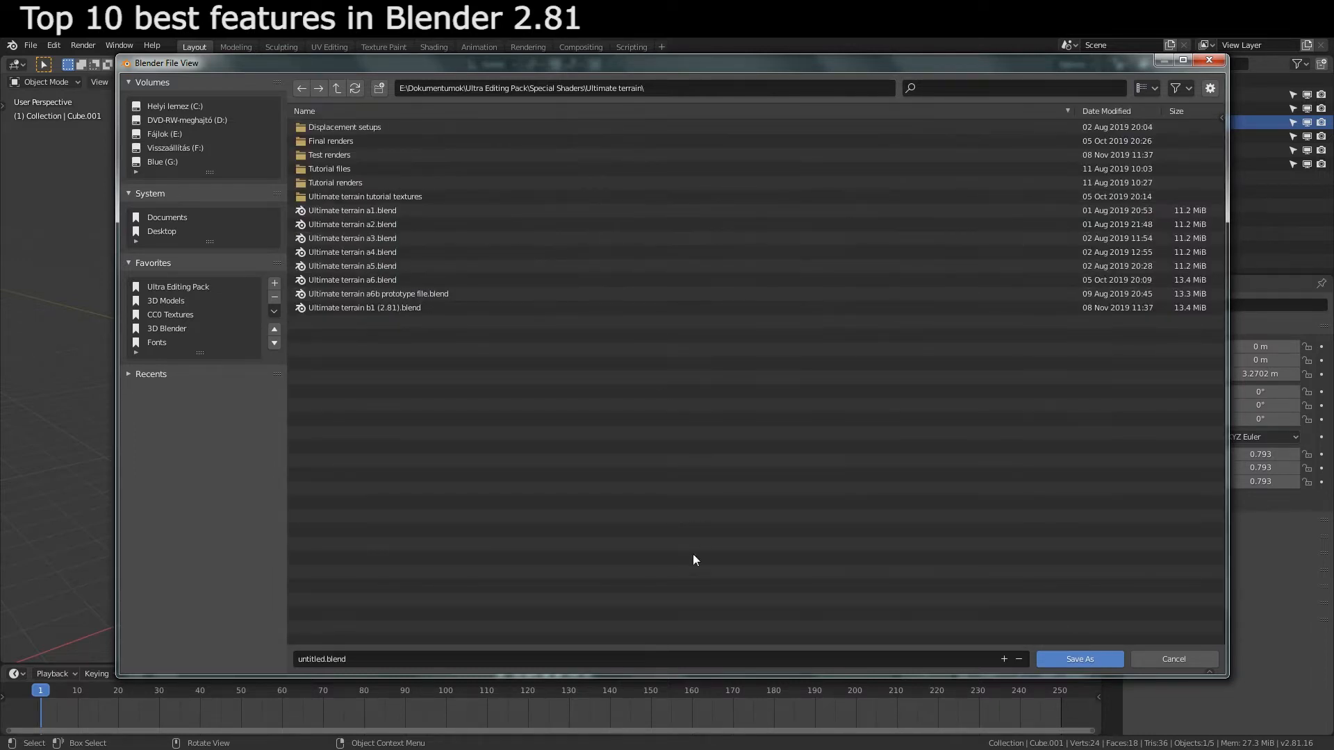
{"action": "mouse_move", "coordinate": [1019, 659]}
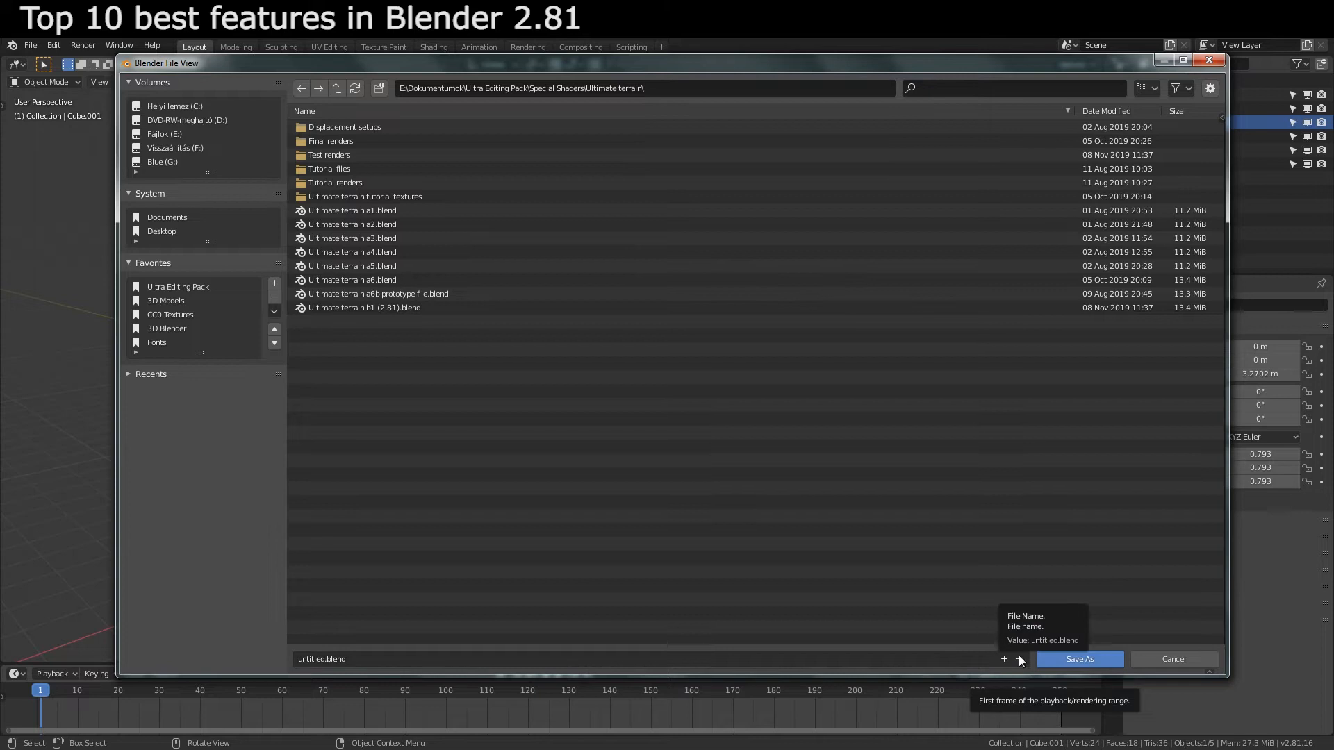
{"action": "mouse_move", "coordinate": [1030, 156]}
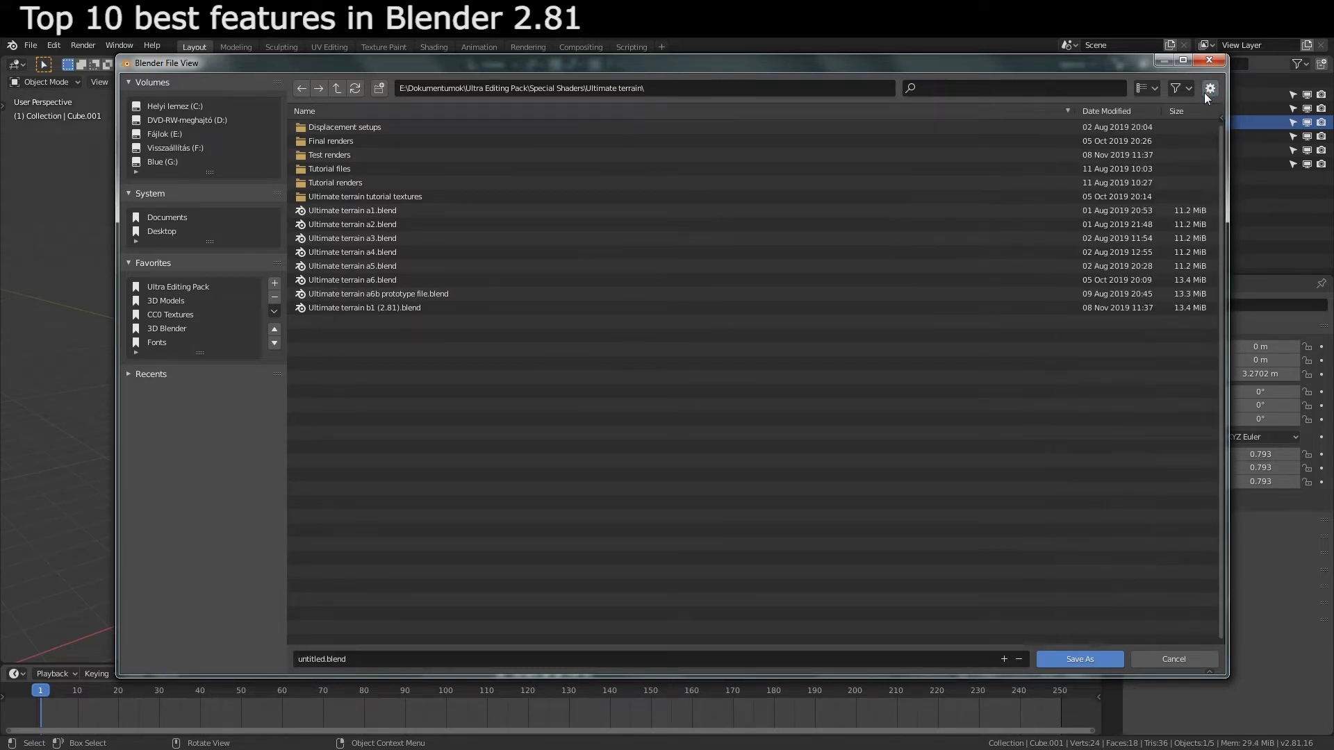
{"action": "left_click", "coordinate": [1142, 88]}
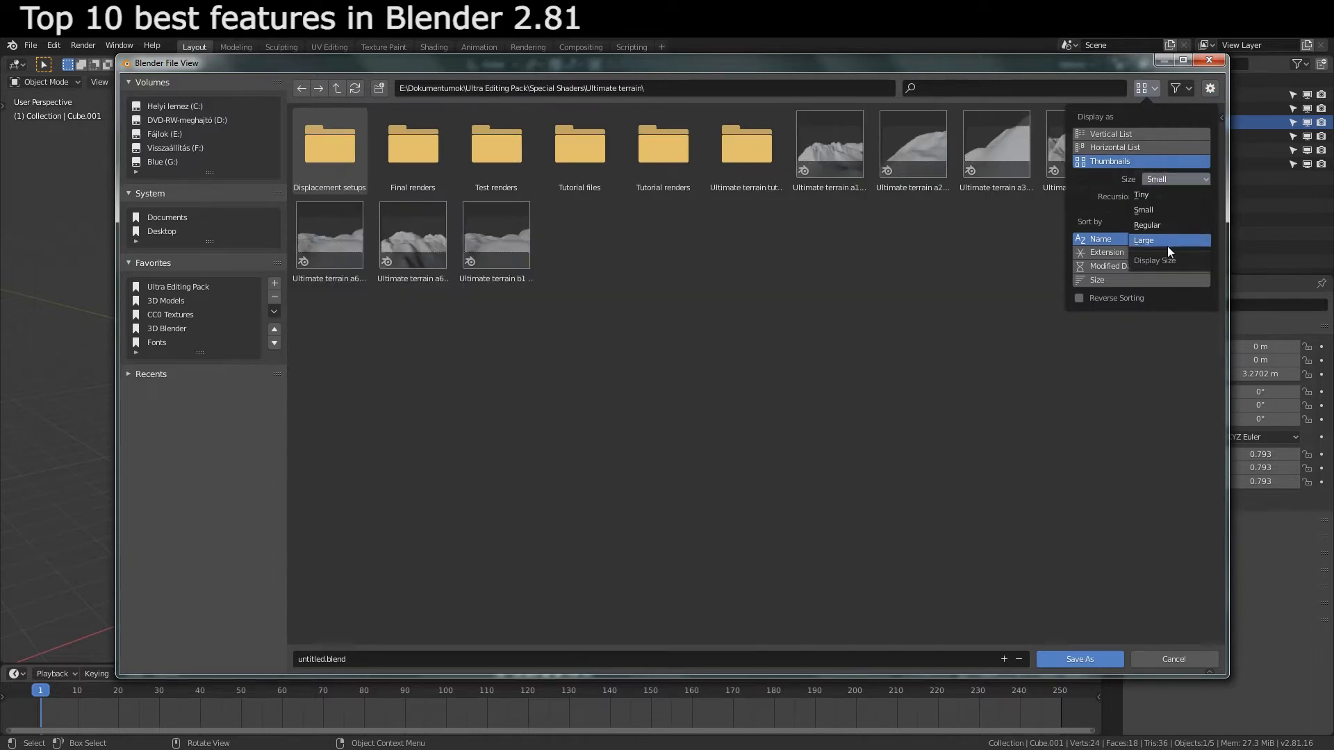
{"action": "left_click", "coordinate": [1147, 224]}
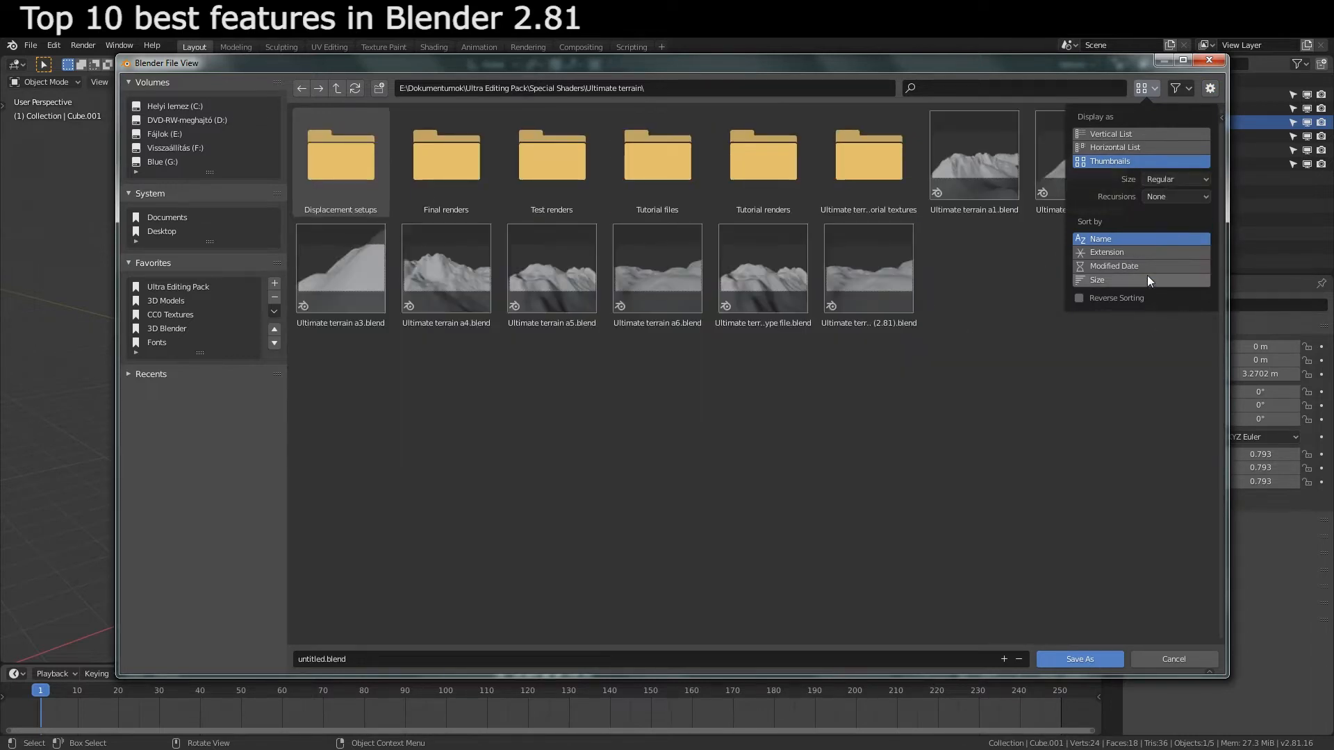
{"action": "left_click", "coordinate": [1114, 146]}
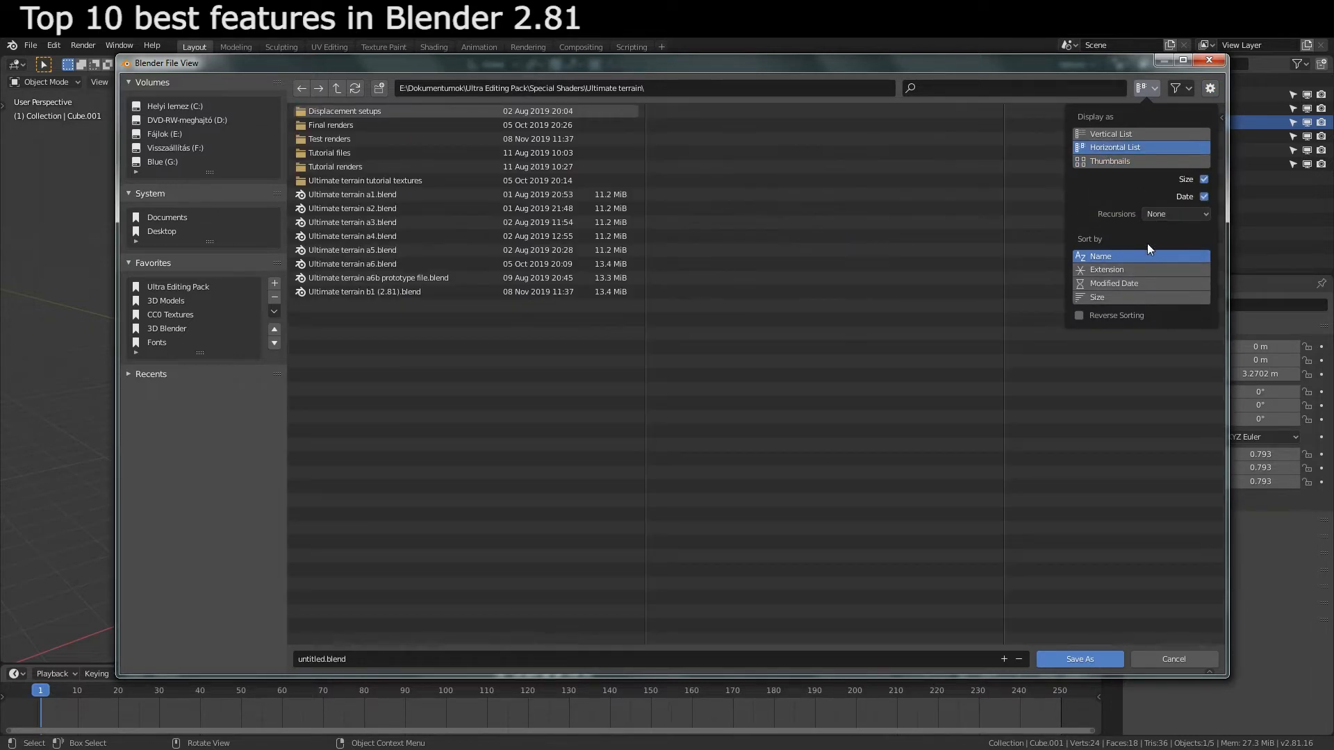
{"action": "left_click", "coordinate": [1174, 659]}
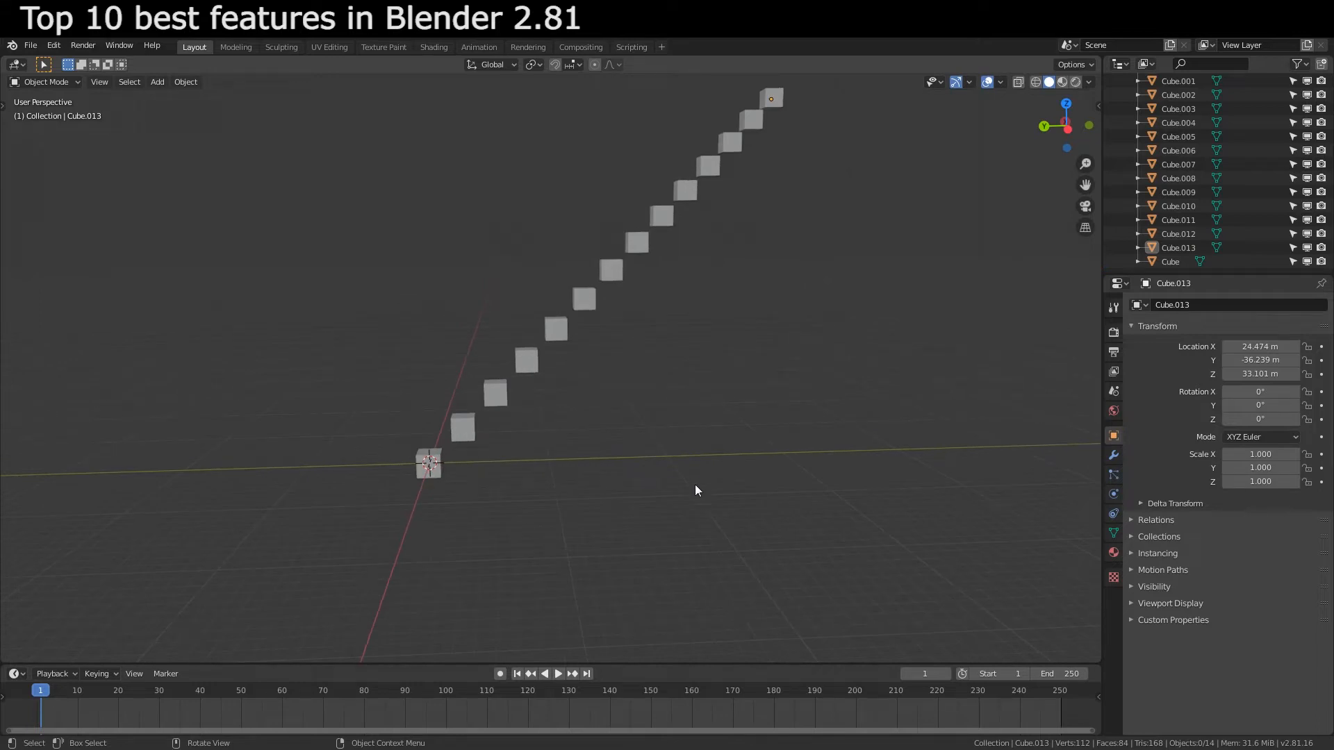
Select individual cubes in the fourteen-cube diagonal row to inspect their locations
{"action": "left_click", "coordinate": [1178, 177]}
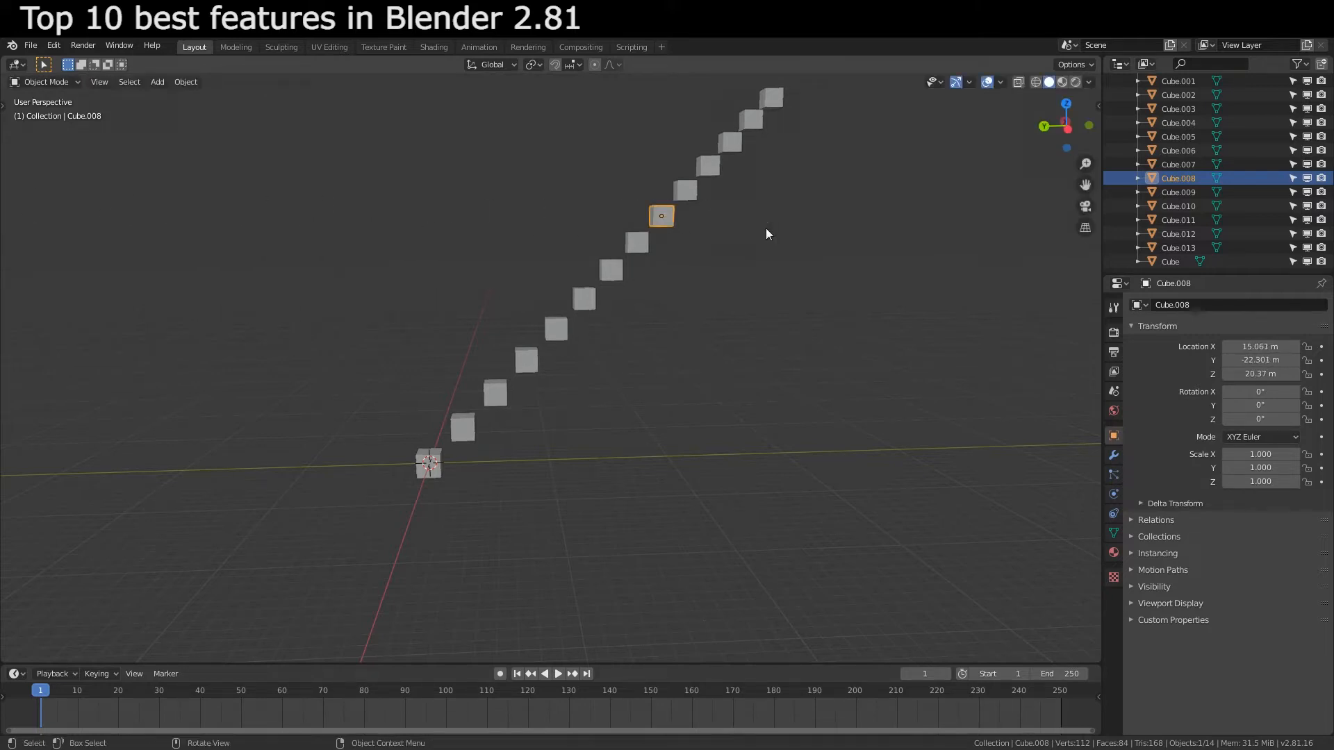
{"action": "left_click", "coordinate": [1178, 136]}
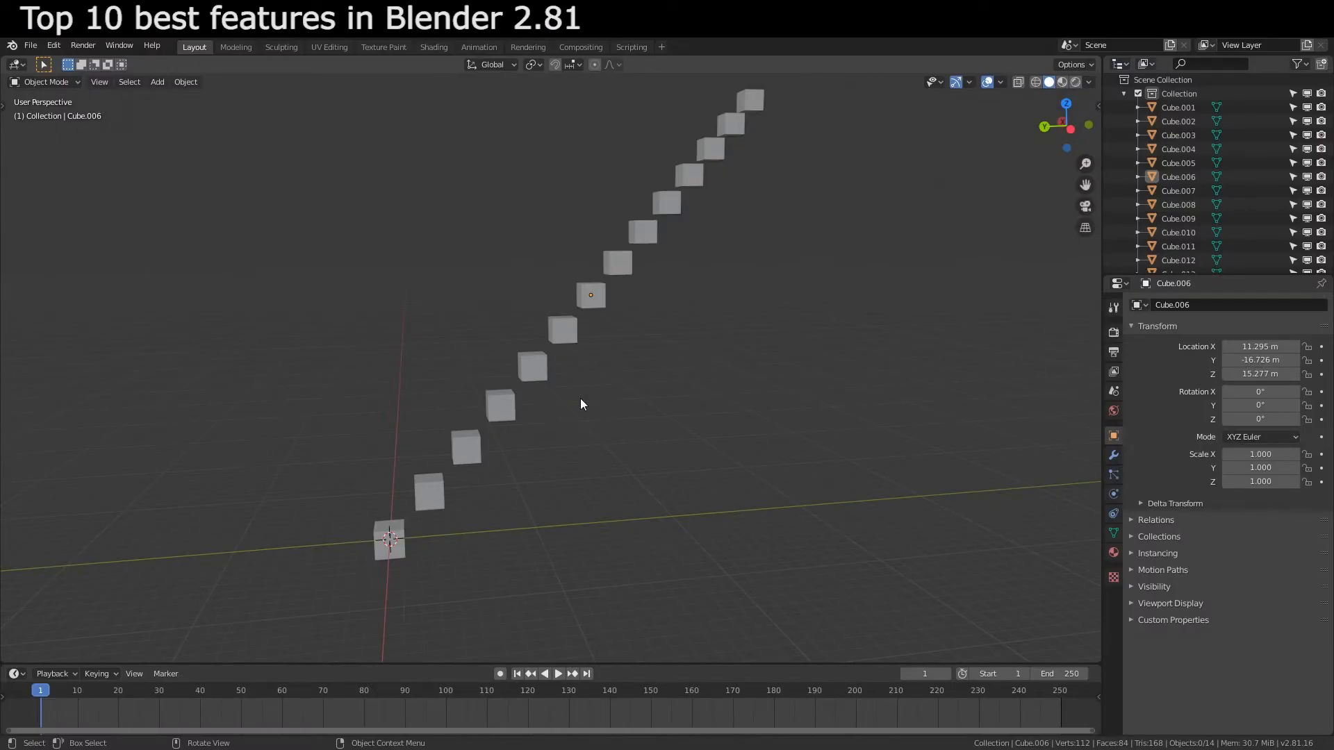
Hide Cube.005 through Cube.008 and filter objects out of the Outliner
{"action": "left_click", "coordinate": [590, 295]}
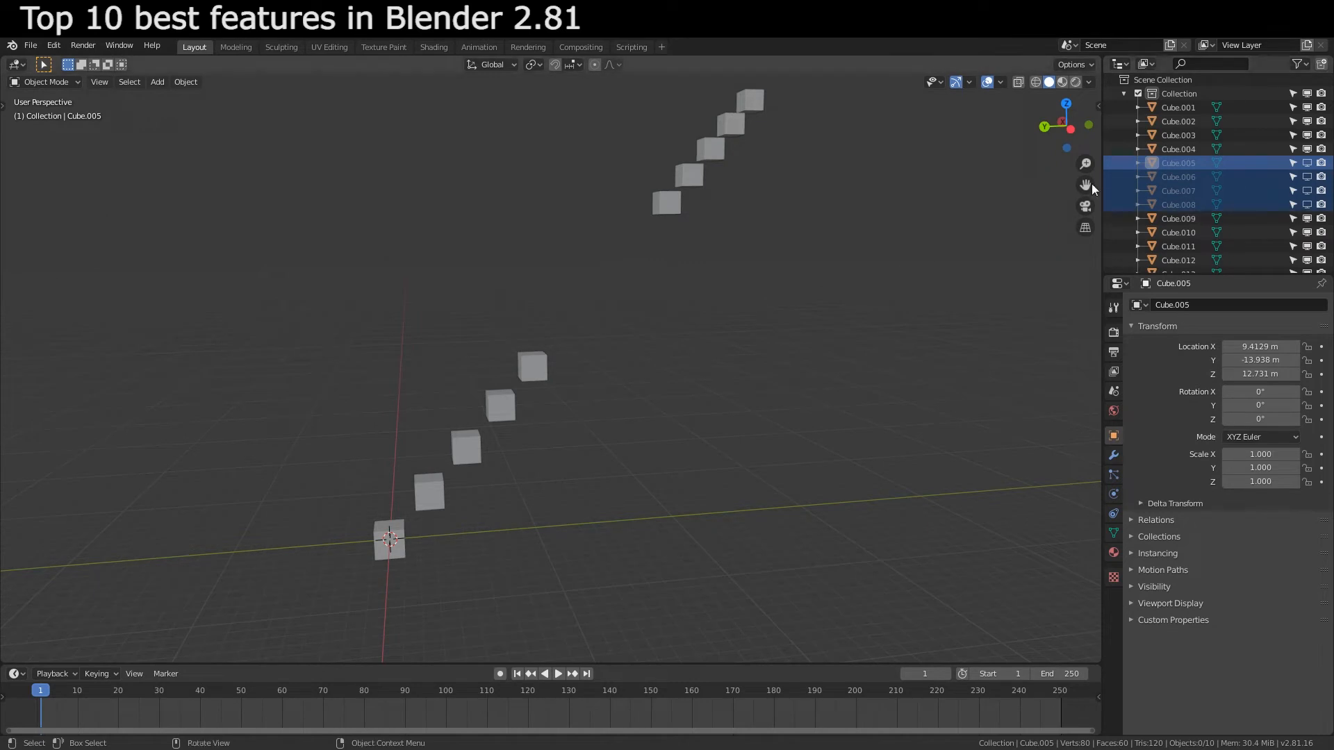
{"action": "left_click", "coordinate": [1298, 63]}
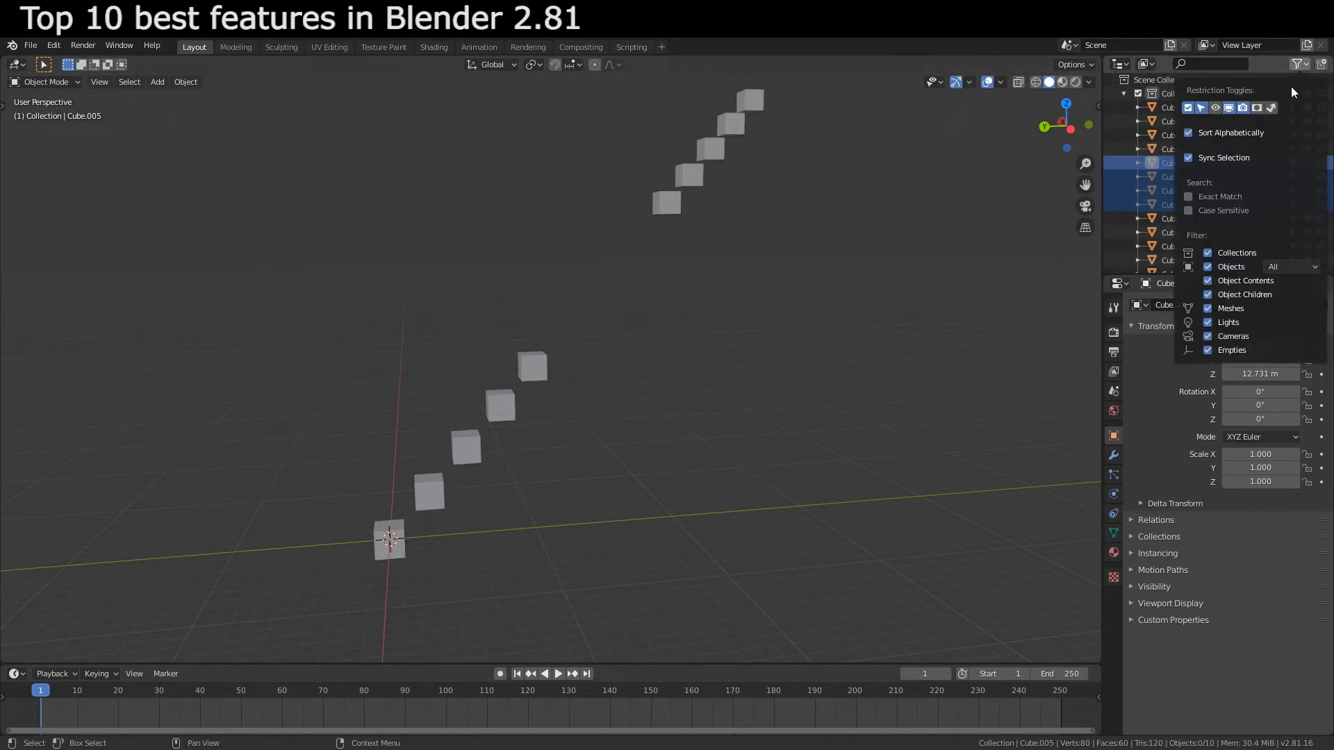
{"action": "mouse_move", "coordinate": [1226, 198]}
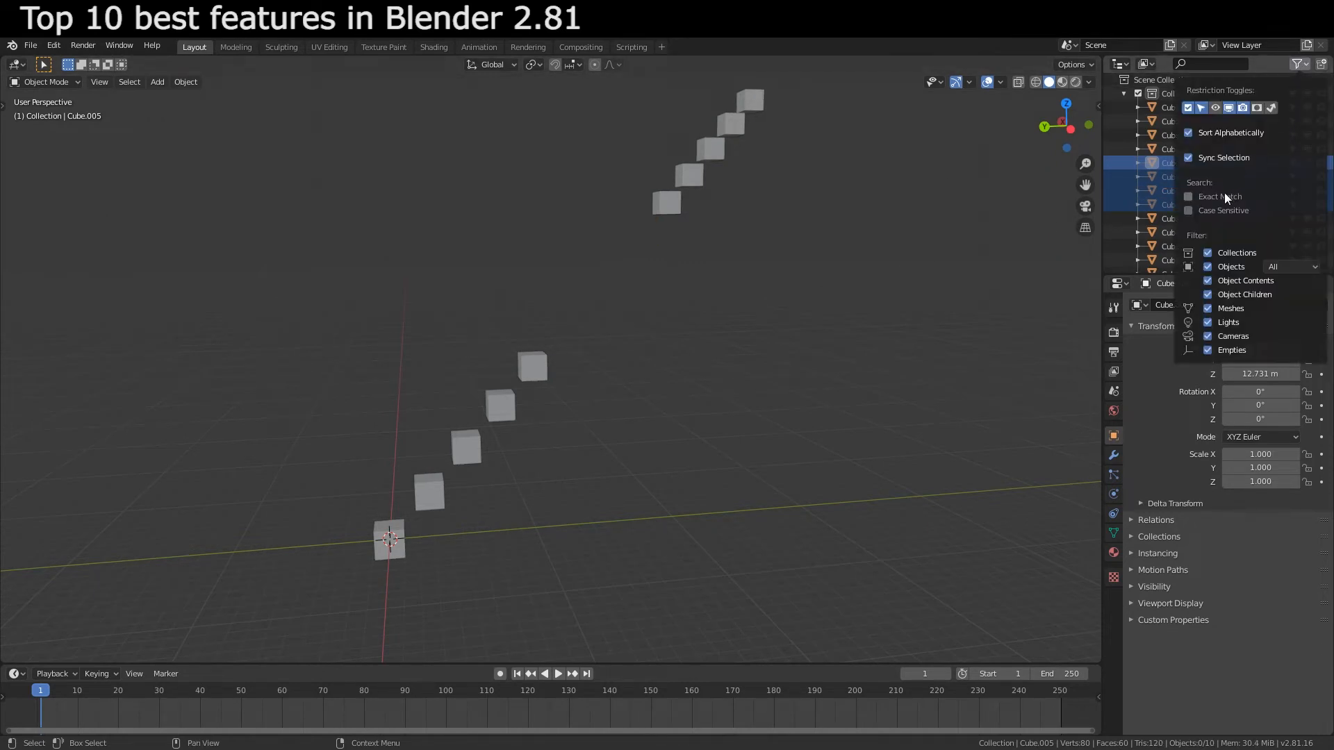
{"action": "left_click", "coordinate": [1290, 267]}
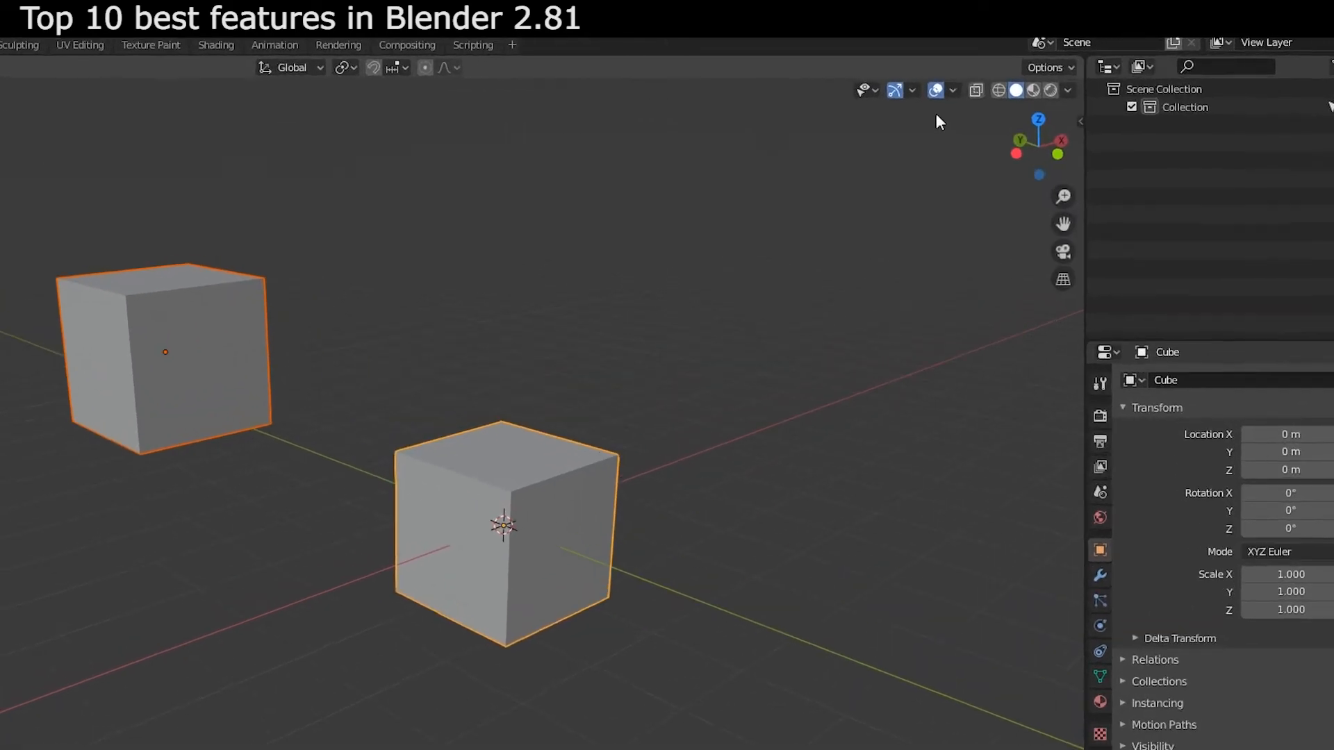
Set the viewport's Transform Affect Only option to Locations
{"action": "left_click", "coordinate": [1050, 67]}
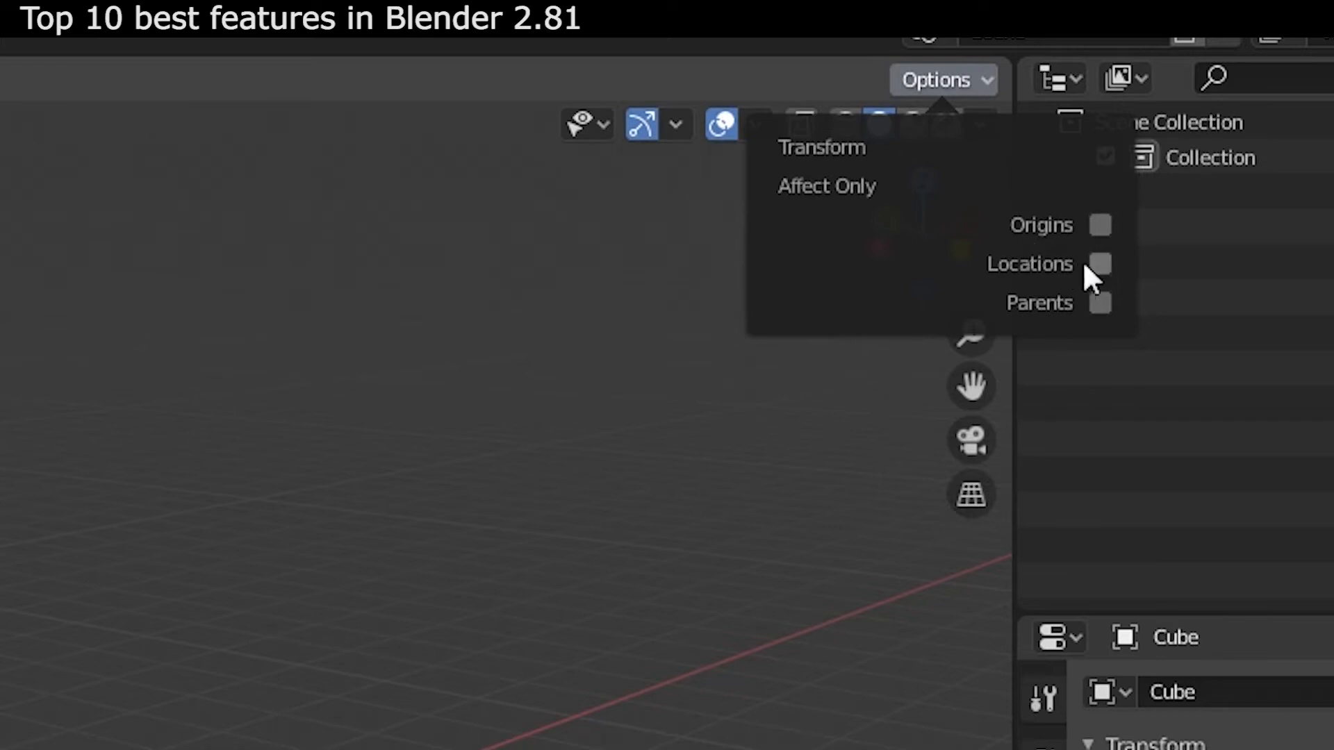
{"action": "left_click", "coordinate": [1099, 225]}
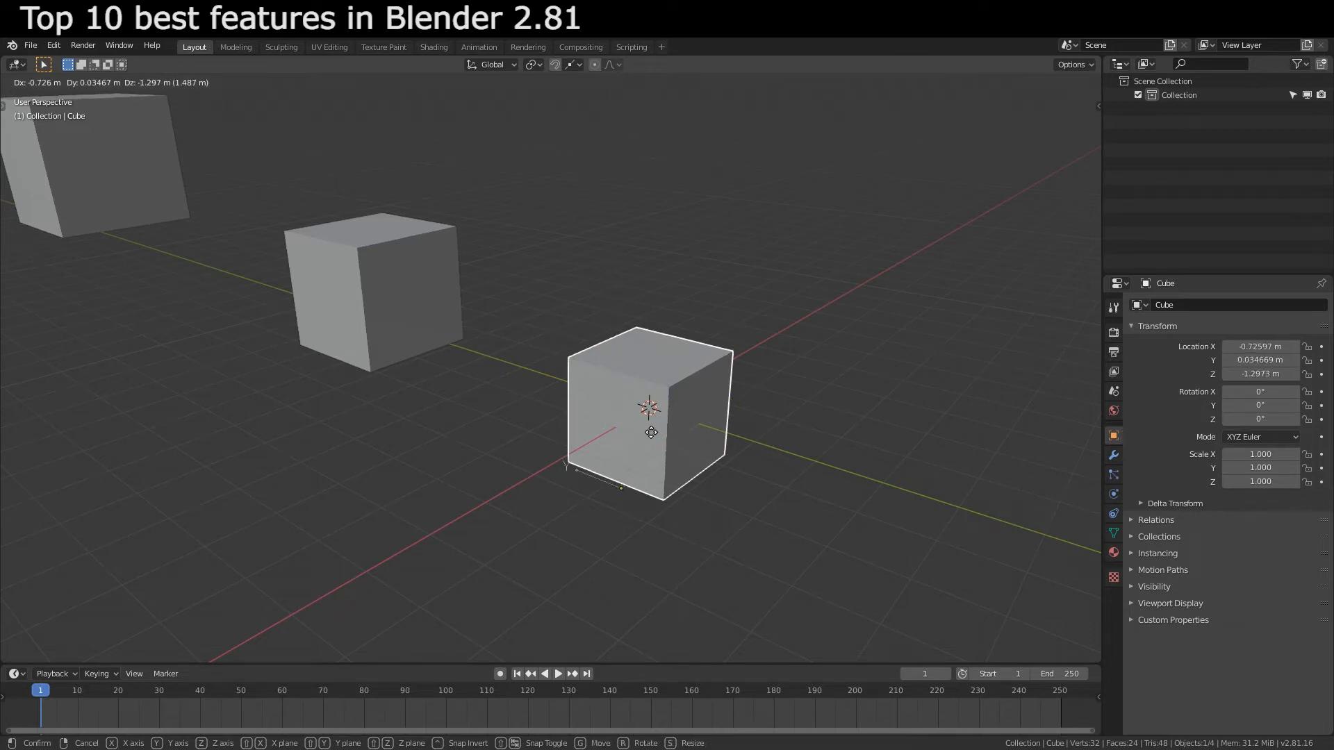
Grab the origin cube, move it about 1.5 m downward, and confirm
{"action": "left_click", "coordinate": [556, 63]}
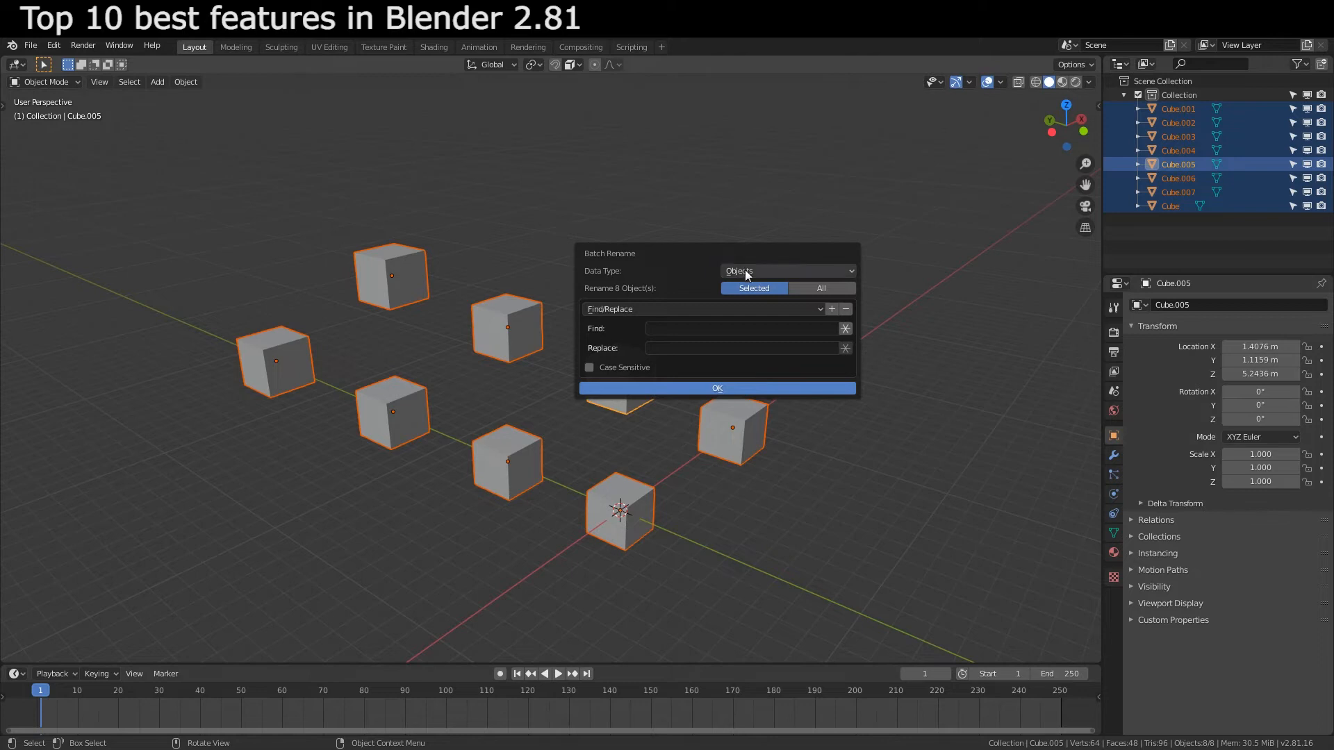
Batch rename the eight cube objects, replacing 'cube' with 'dude'
{"action": "left_click", "coordinate": [788, 271]}
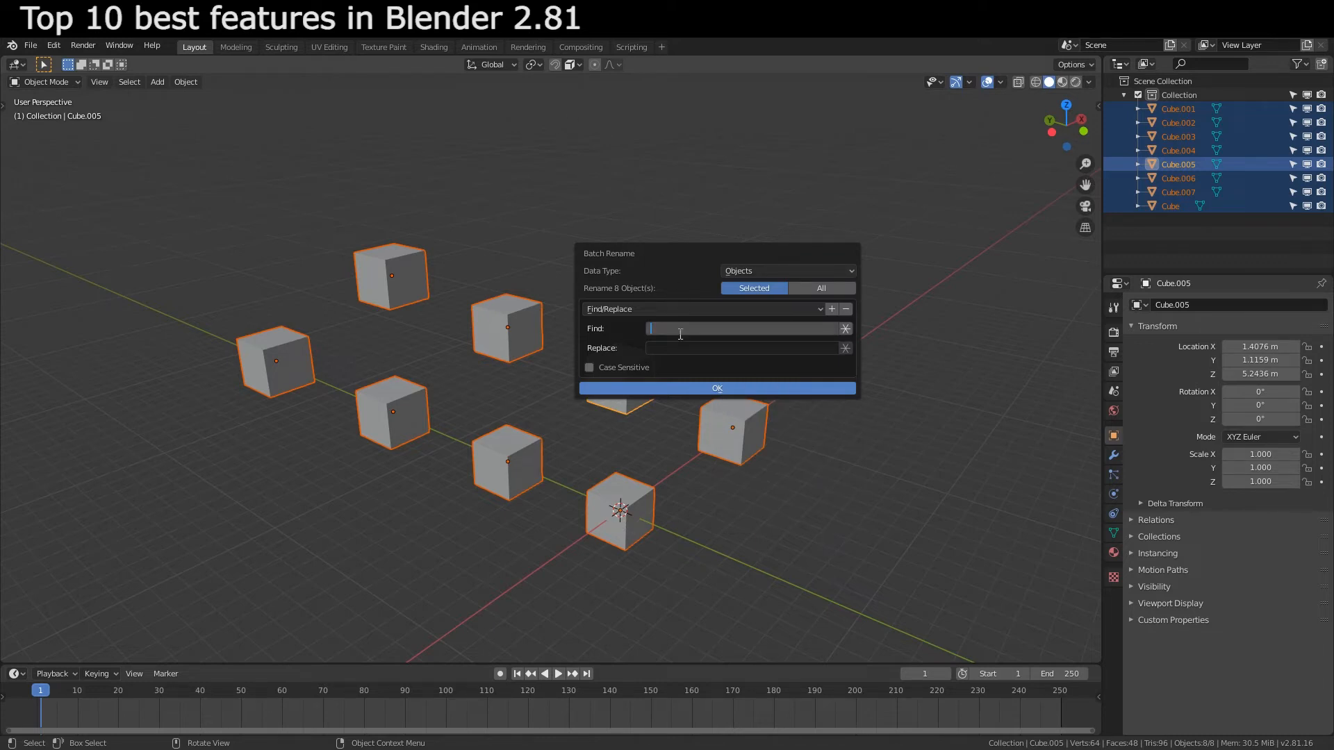
{"action": "type", "text": "cube"}
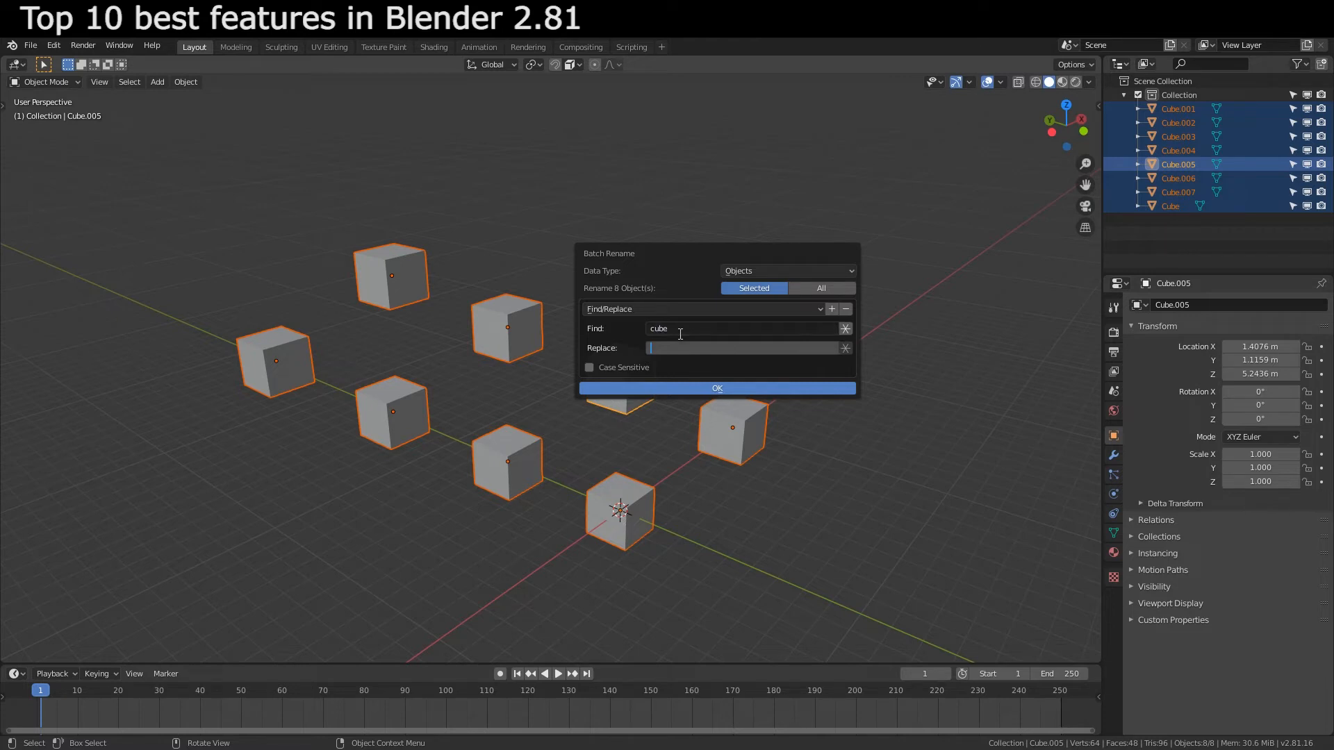
{"action": "type", "text": "dude"}
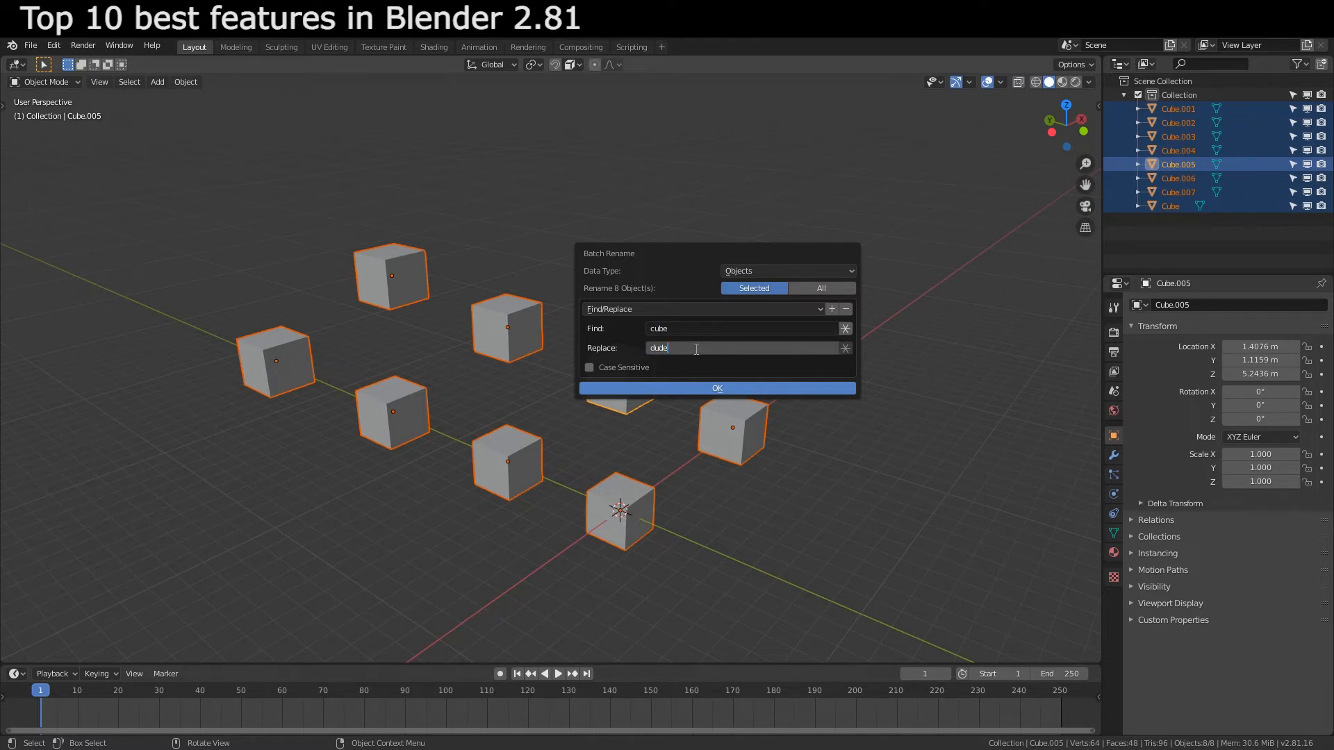
{"action": "left_click", "coordinate": [717, 389]}
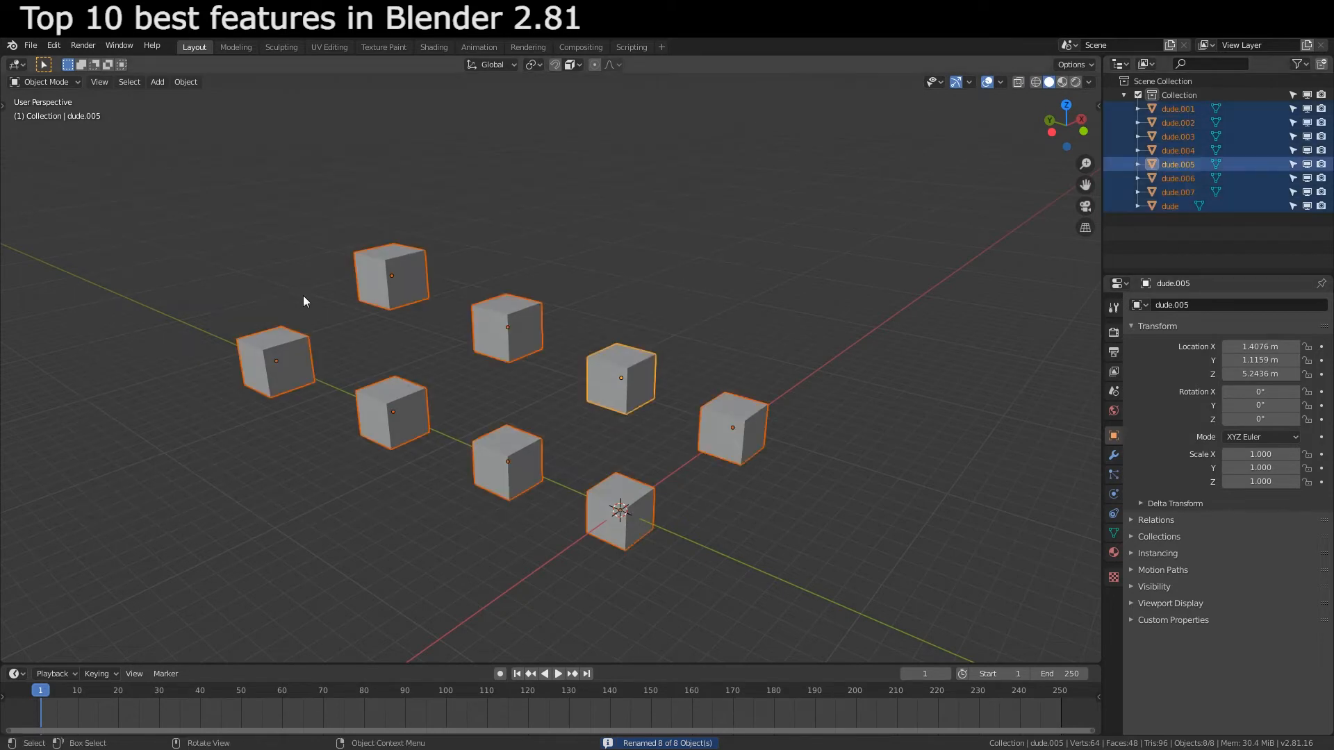
{"action": "mouse_move", "coordinate": [526, 289]}
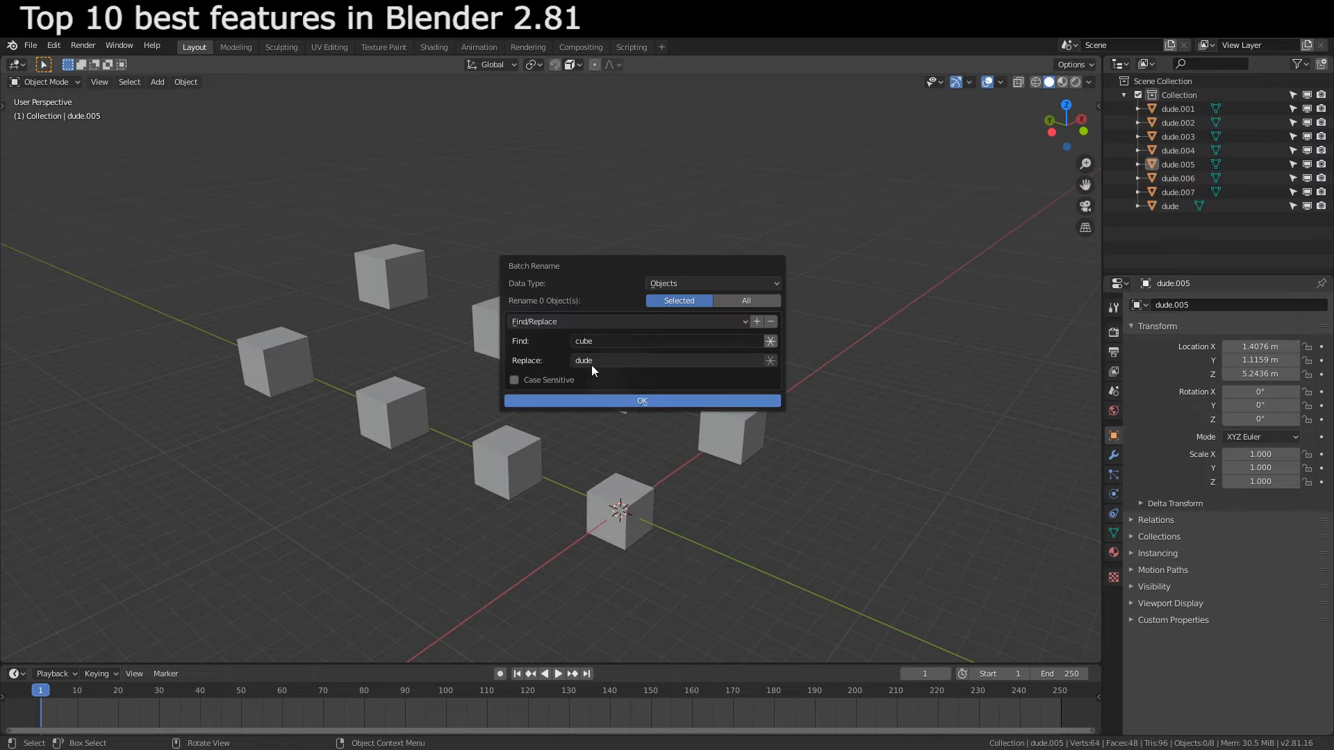
{"action": "left_click", "coordinate": [514, 380]}
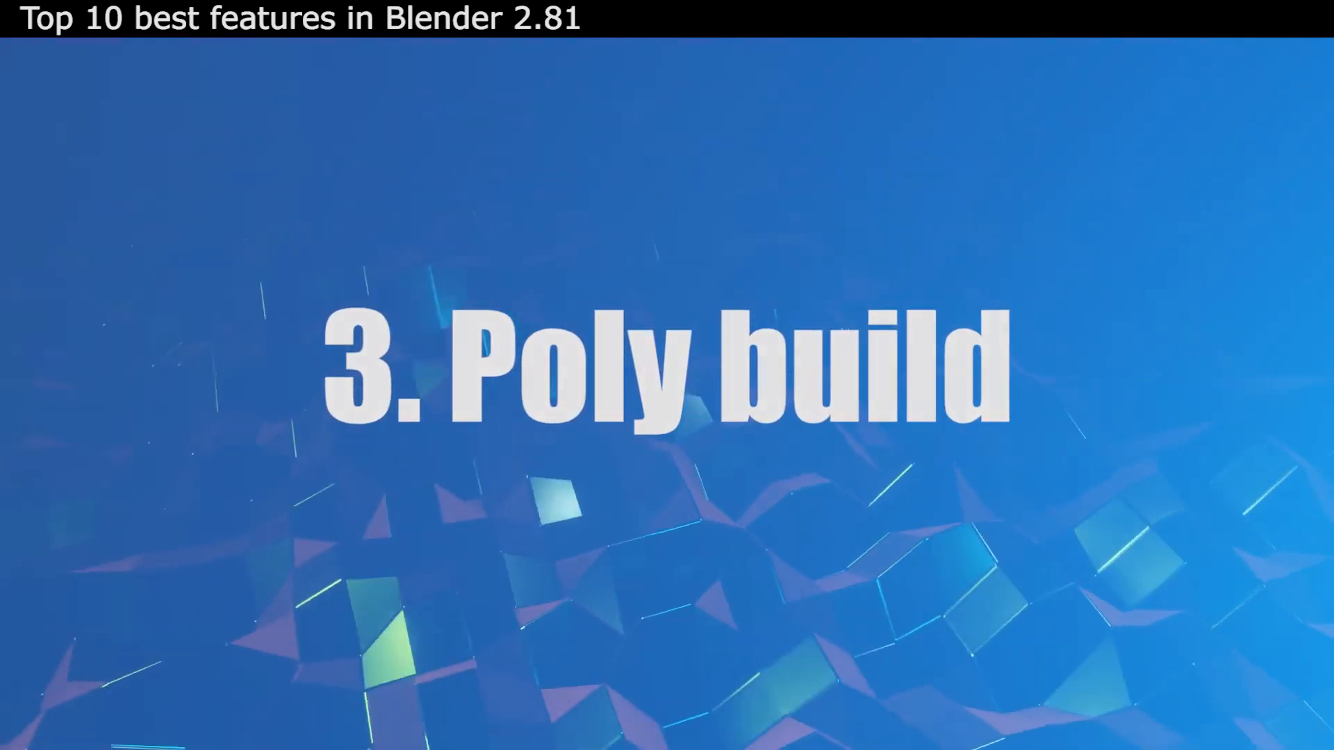
{"action": "mouse_move", "coordinate": [19, 434]}
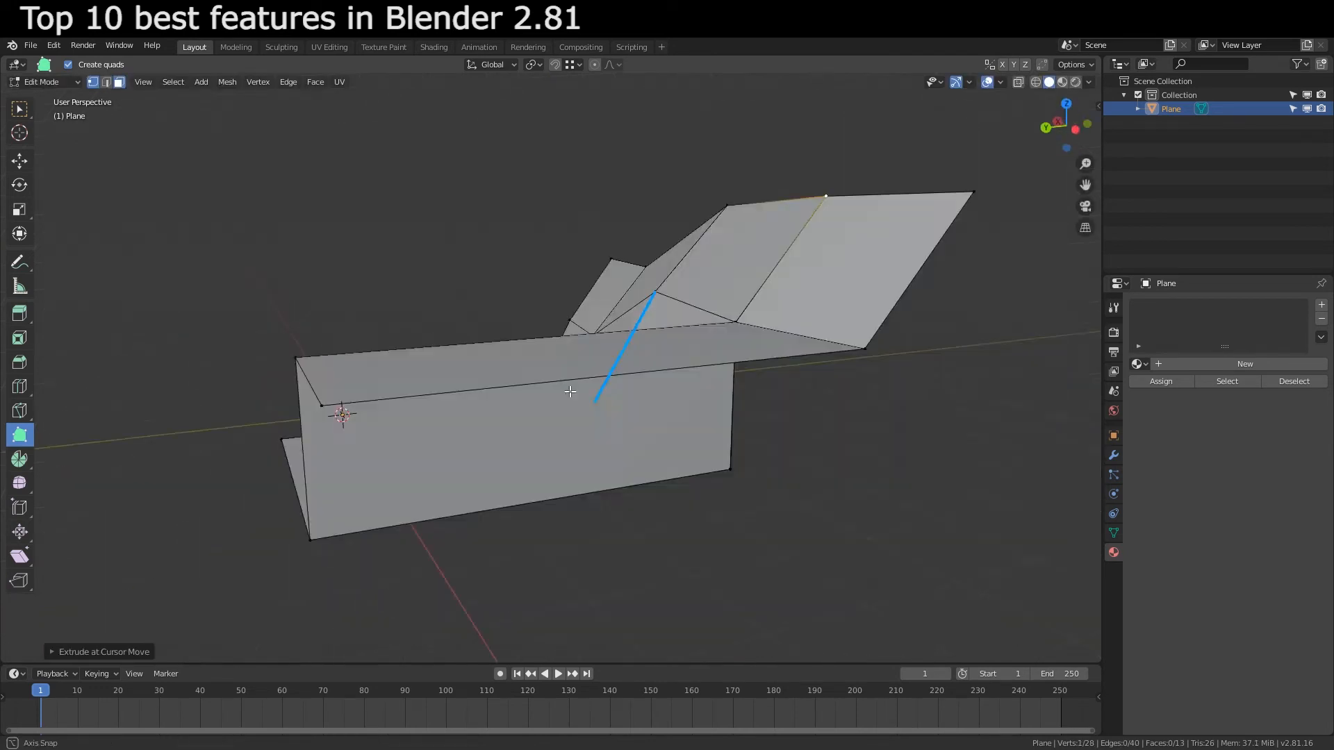
Toggle Edit Mode on the plane to extend it with quad faces
{"action": "key", "text": "Tab"}
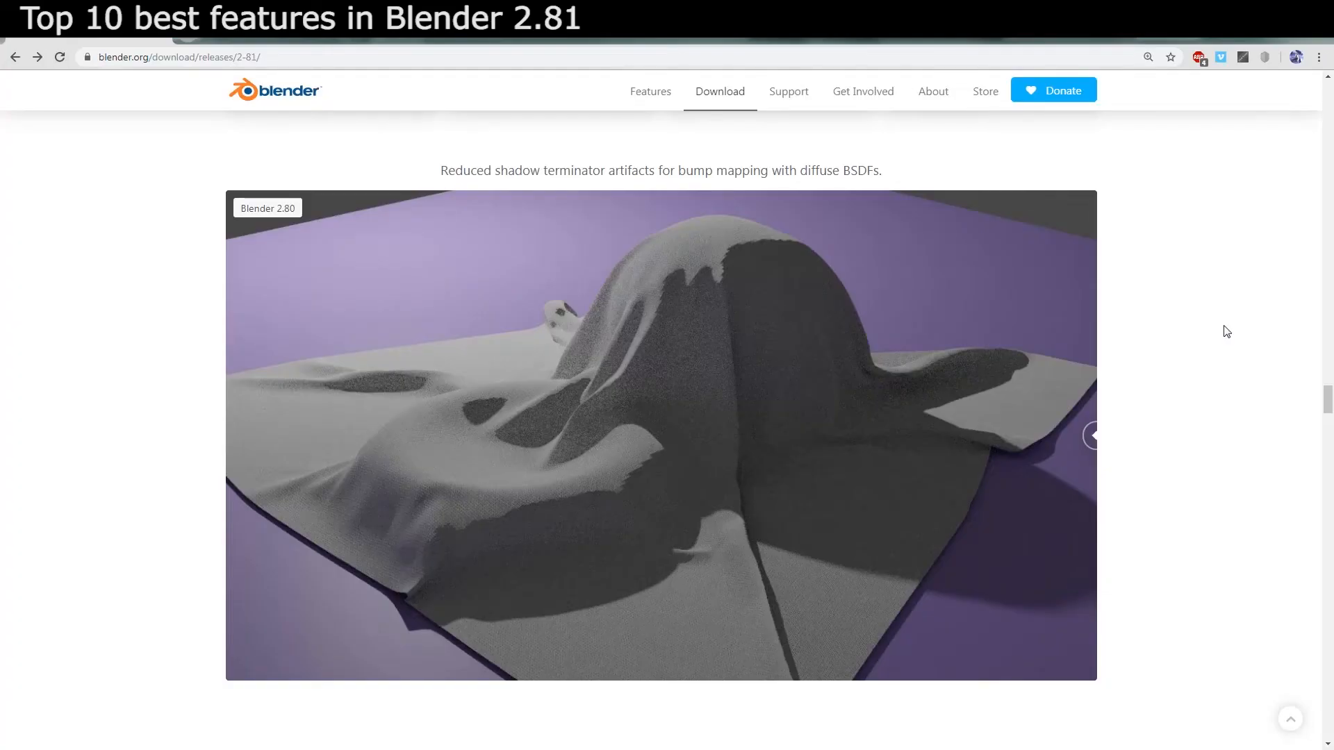
Slide between the 2.80 and 2.81 renders of the cloth's shadow terminator
{"action": "left_click_drag", "start_coordinate": [1091, 435], "coordinate": [651, 435]}
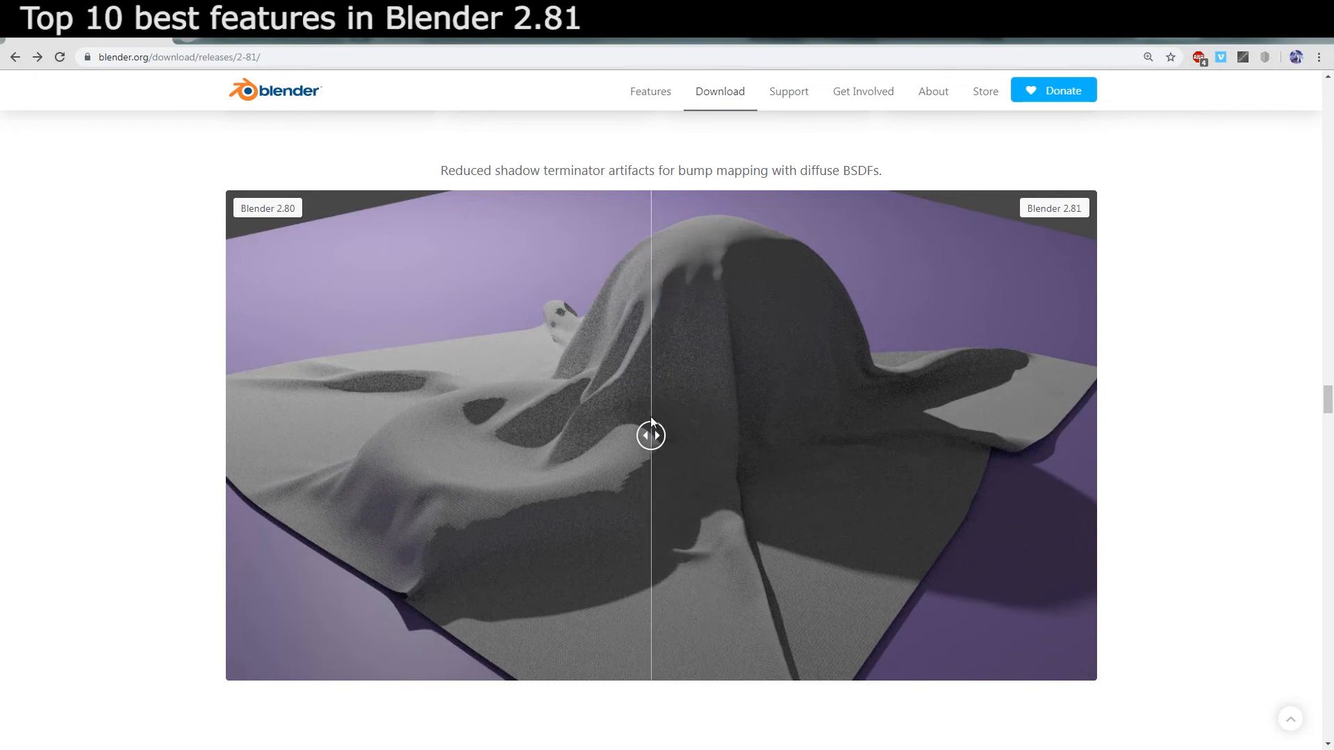
{"action": "left_click_drag", "start_coordinate": [651, 435], "coordinate": [225, 435]}
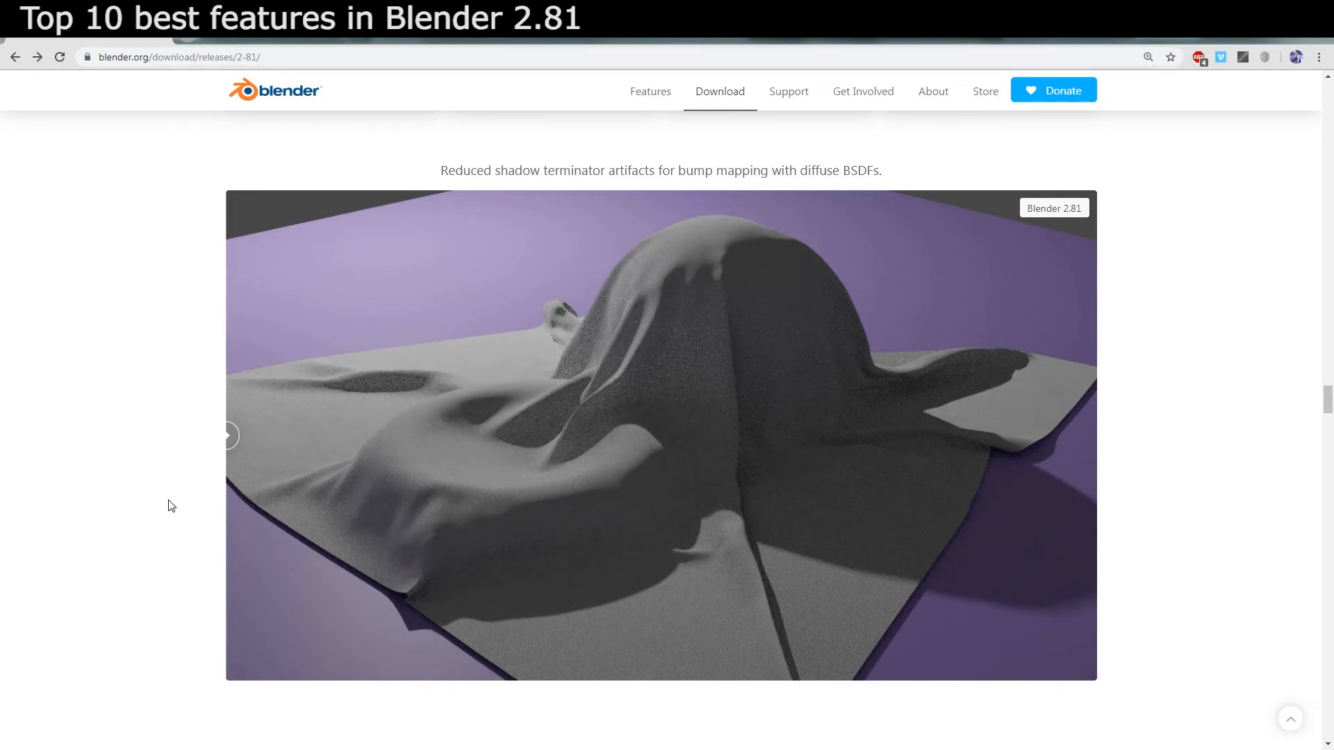
{"action": "left_click_drag", "start_coordinate": [228, 435], "coordinate": [948, 435]}
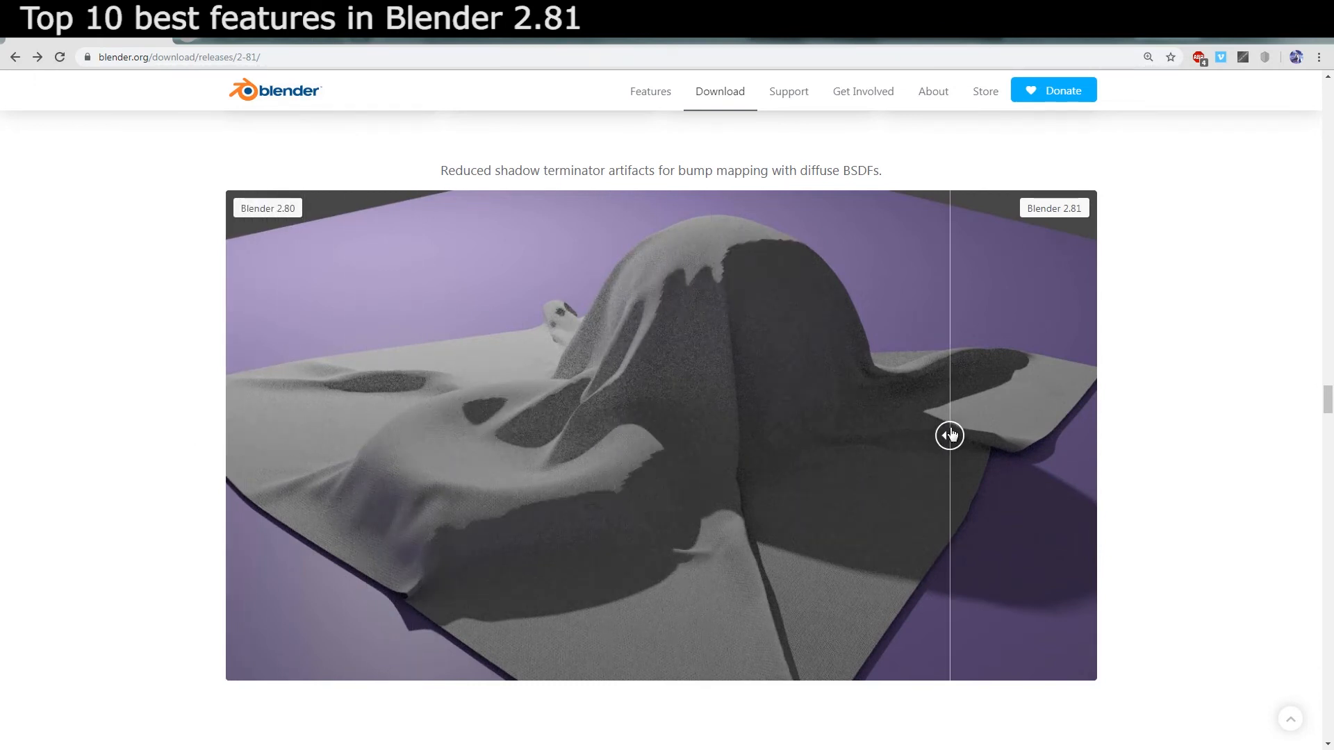
{"action": "scroll", "scroll_direction": "down", "scroll_amount": 3}
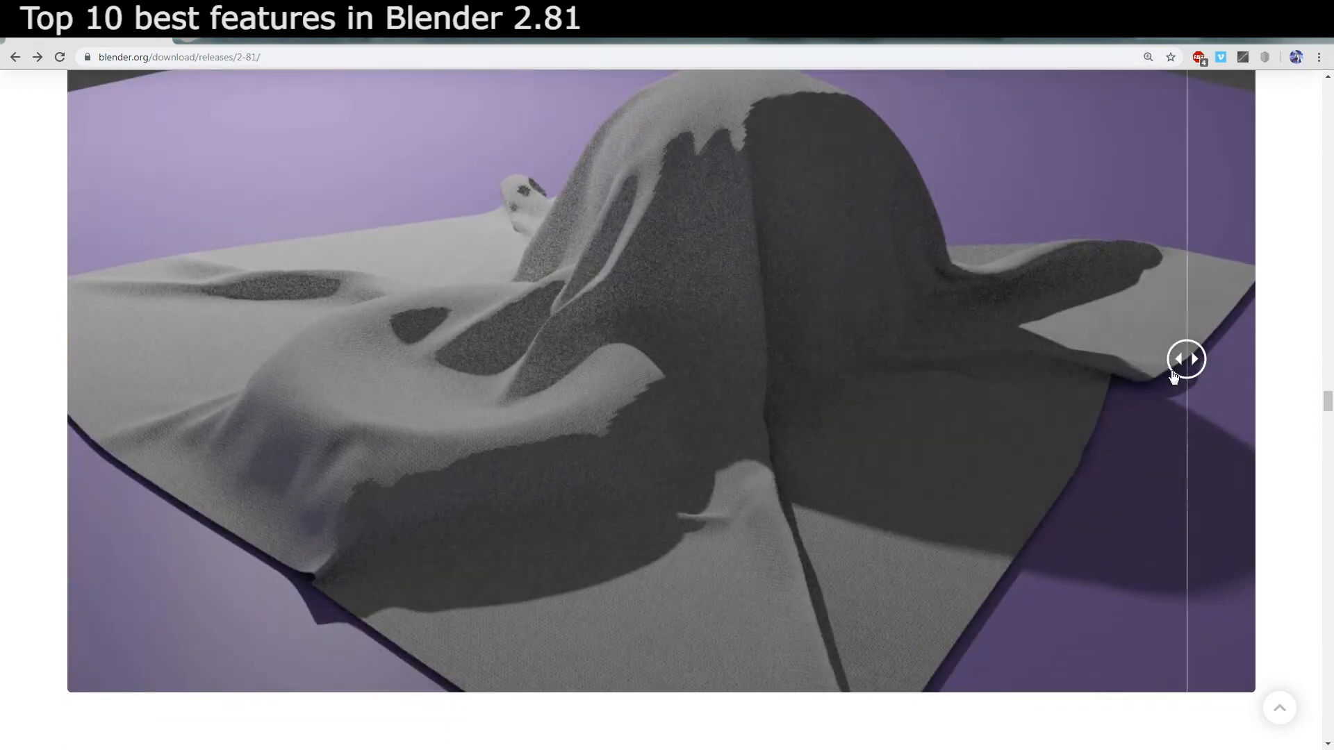
{"action": "left_click_drag", "start_coordinate": [1185, 358], "coordinate": [179, 358]}
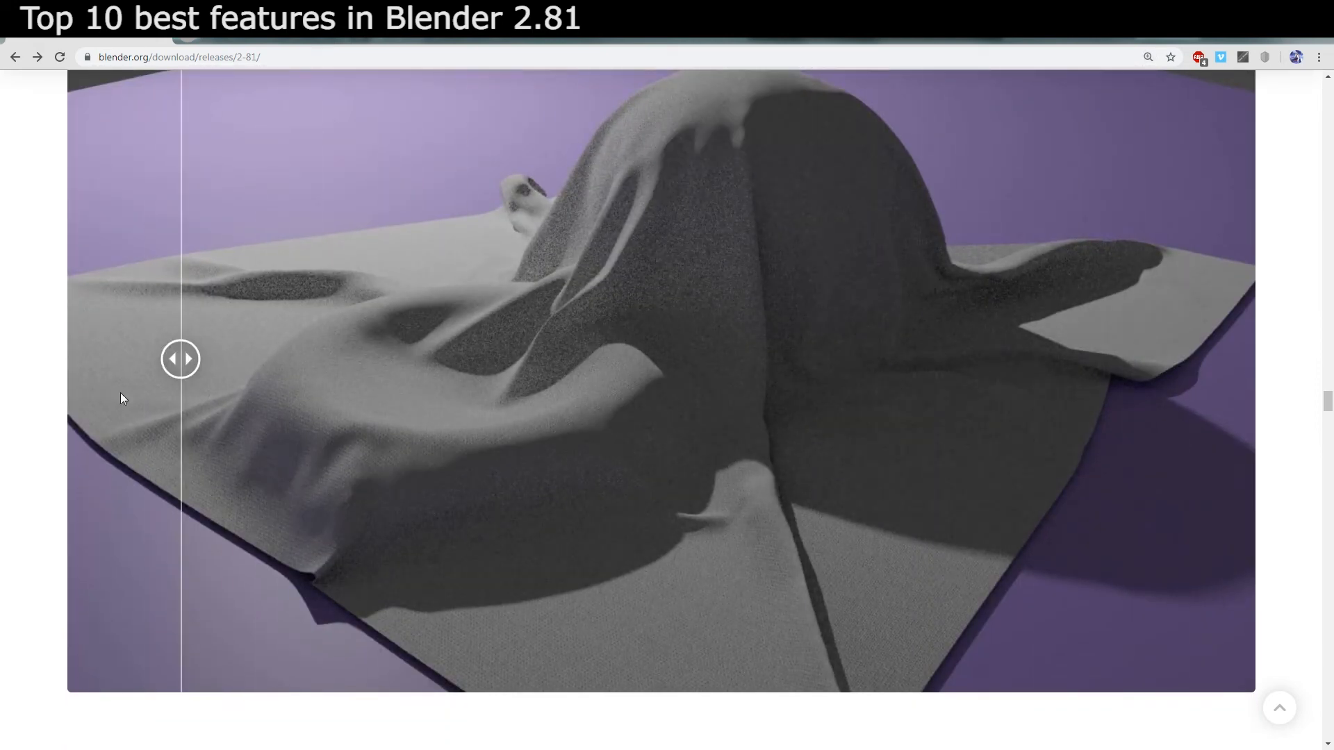
{"action": "left_click_drag", "start_coordinate": [181, 359], "coordinate": [325, 358]}
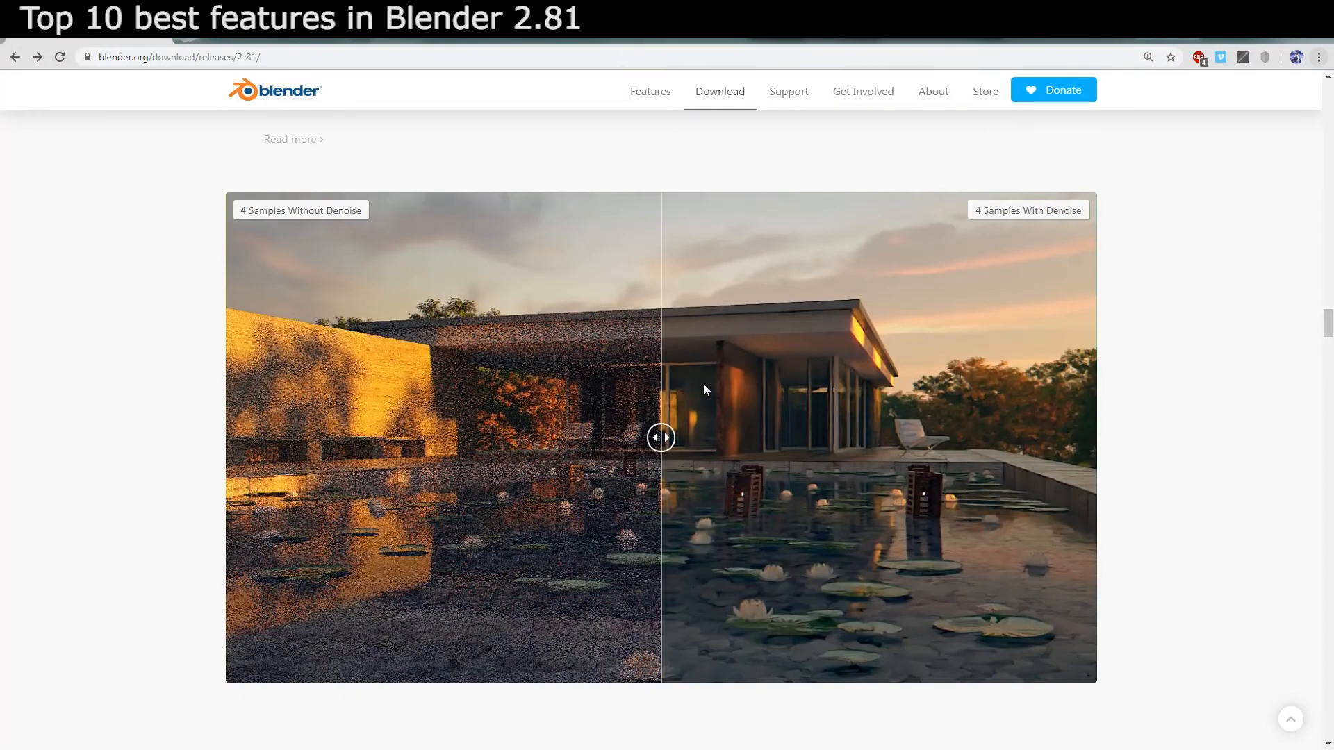
Slide between the noisy and denoised four-sample lakeside house renders
{"action": "left_click_drag", "start_coordinate": [660, 437], "coordinate": [936, 437]}
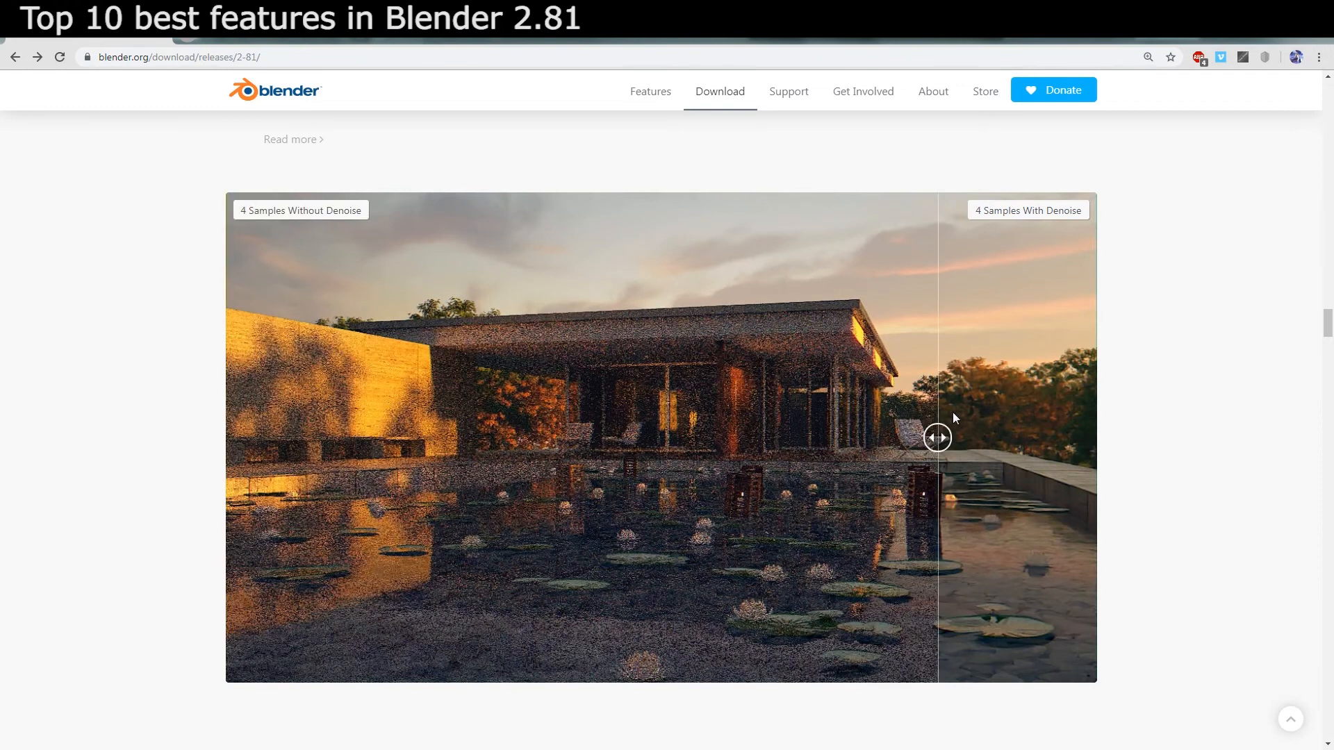
{"action": "left_click_drag", "start_coordinate": [936, 437], "coordinate": [357, 437]}
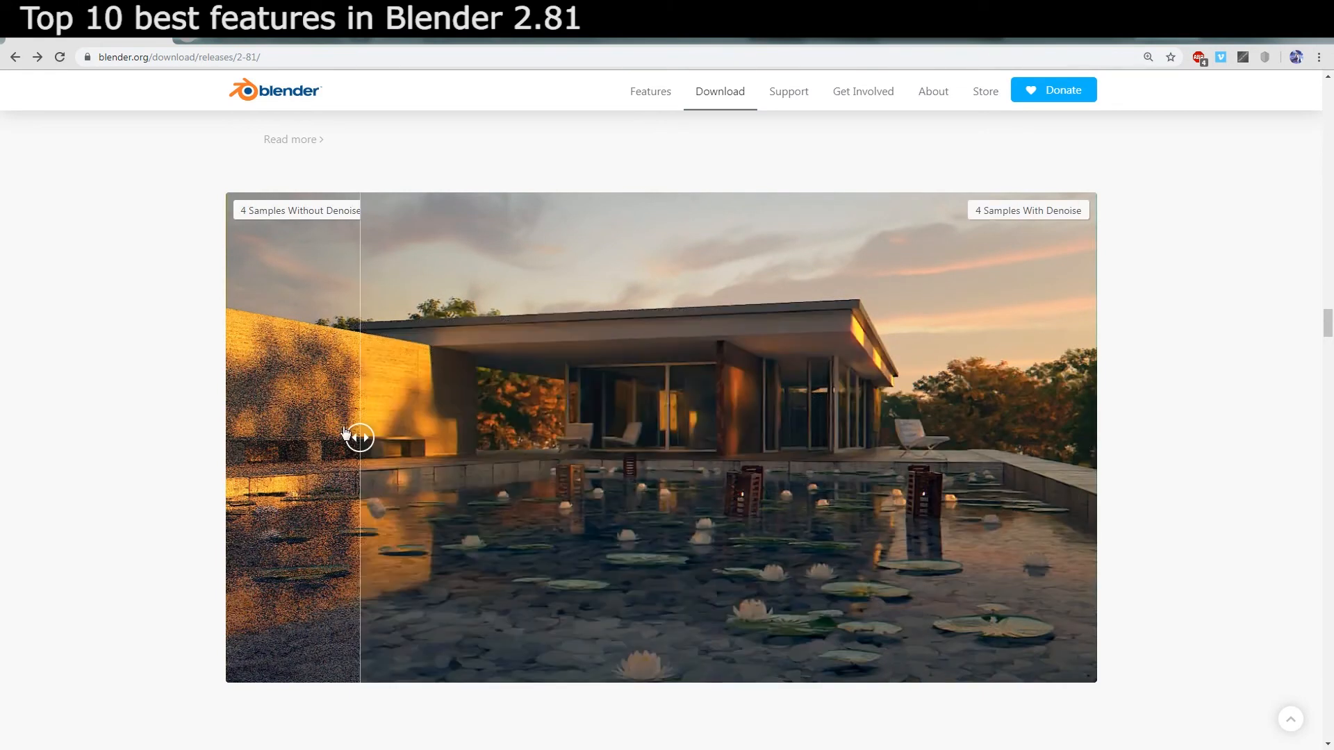
{"action": "left_click_drag", "start_coordinate": [357, 437], "coordinate": [230, 437]}
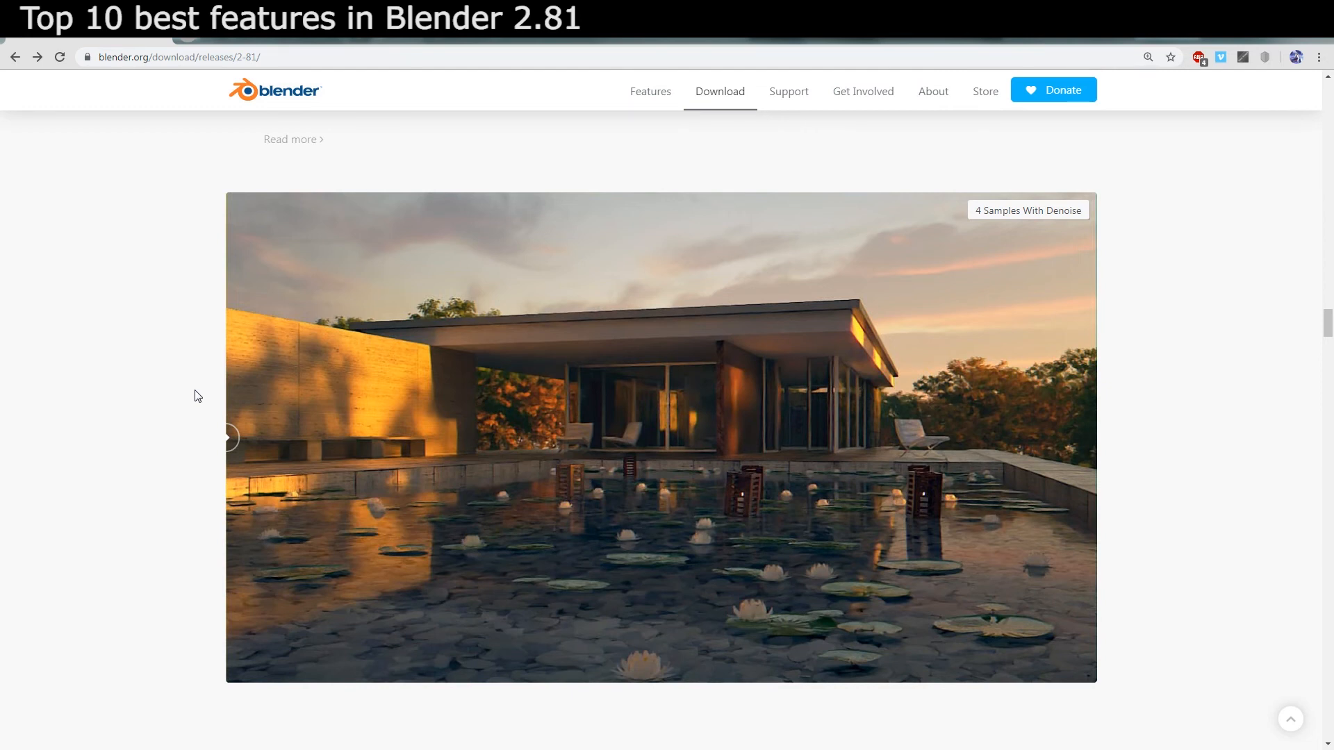
{"action": "left_click_drag", "start_coordinate": [227, 437], "coordinate": [1019, 437]}
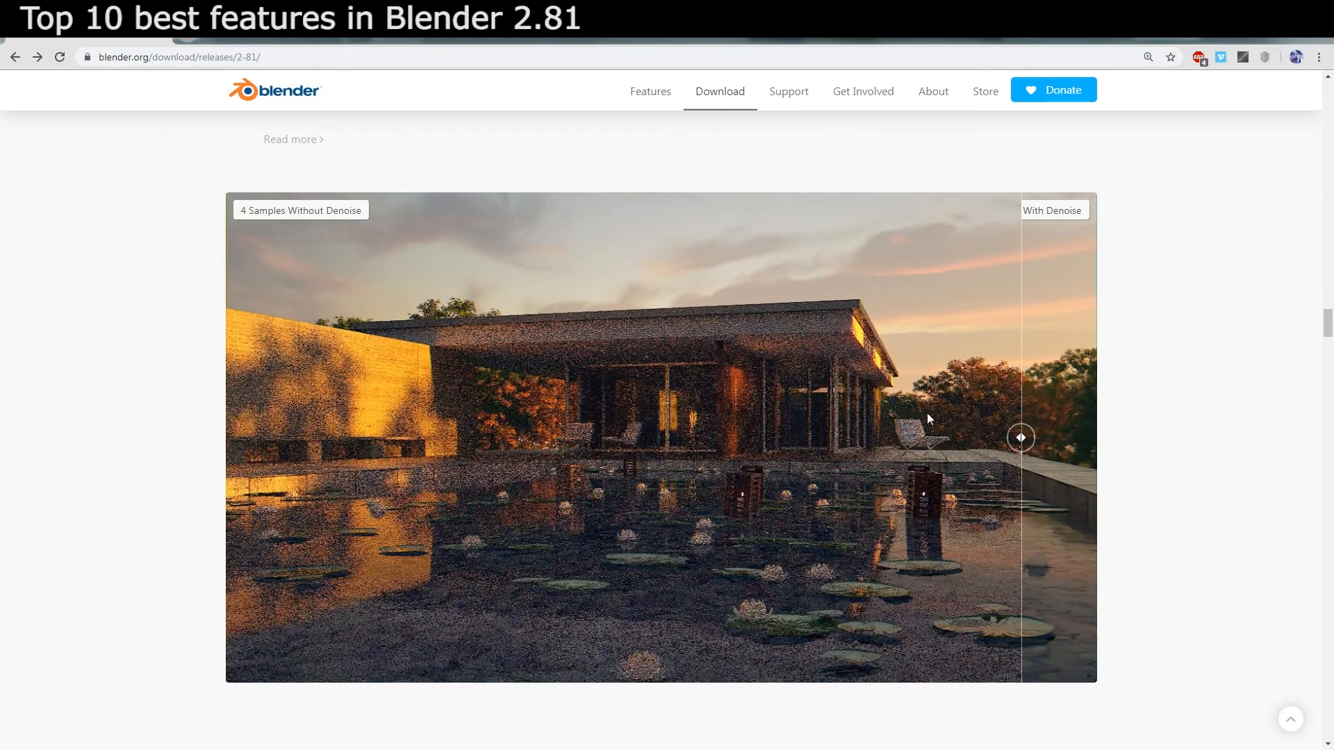
{"action": "left_click_drag", "start_coordinate": [1020, 437], "coordinate": [1091, 437]}
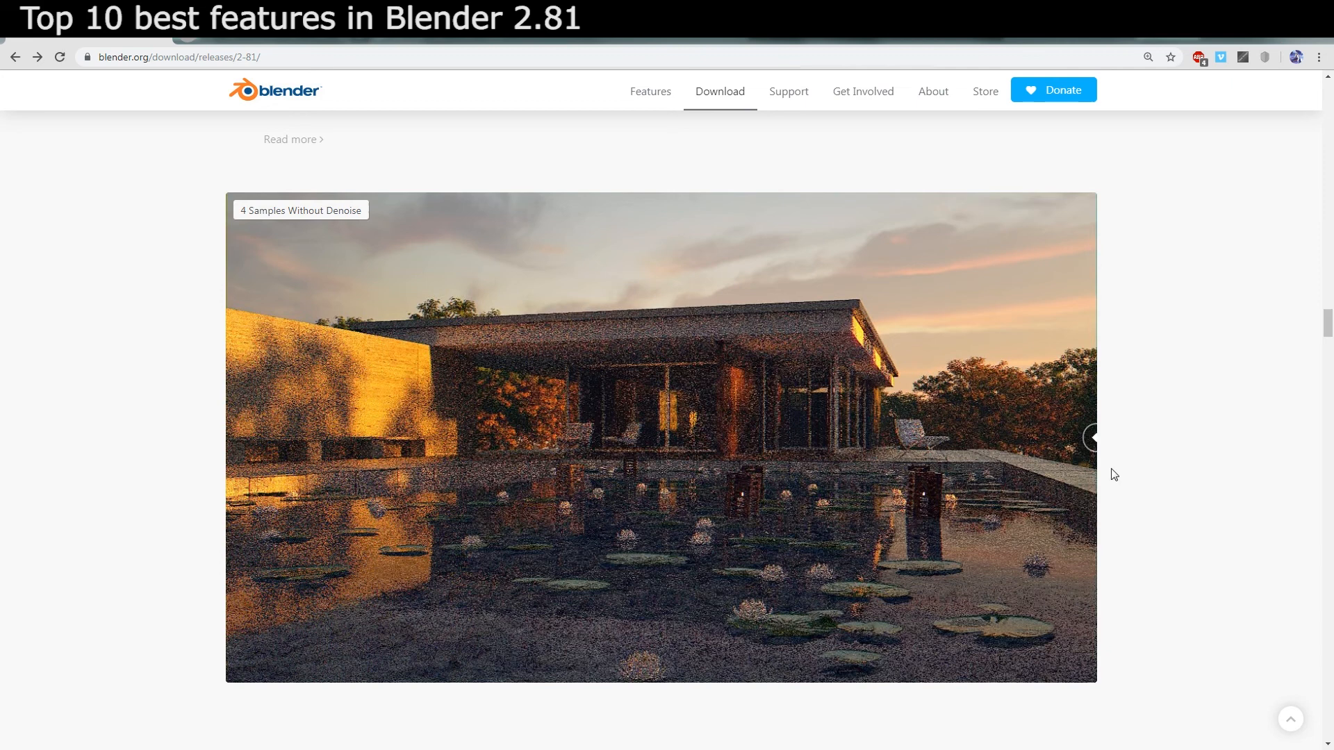
{"action": "left_click_drag", "start_coordinate": [1093, 437], "coordinate": [267, 437]}
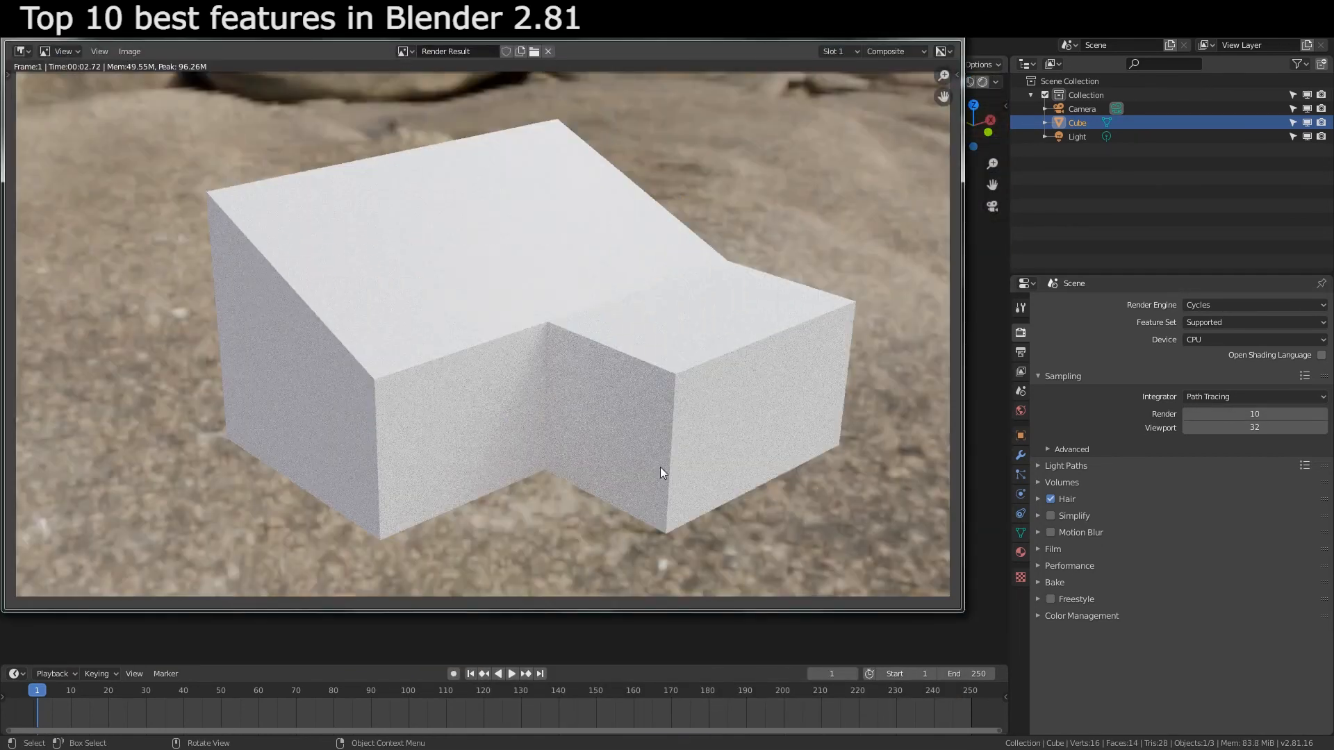
Show the noisy 10-sample Cycles render of the L-shaped block, then switch to CGTrader
{"action": "left_click", "coordinate": [580, 47]}
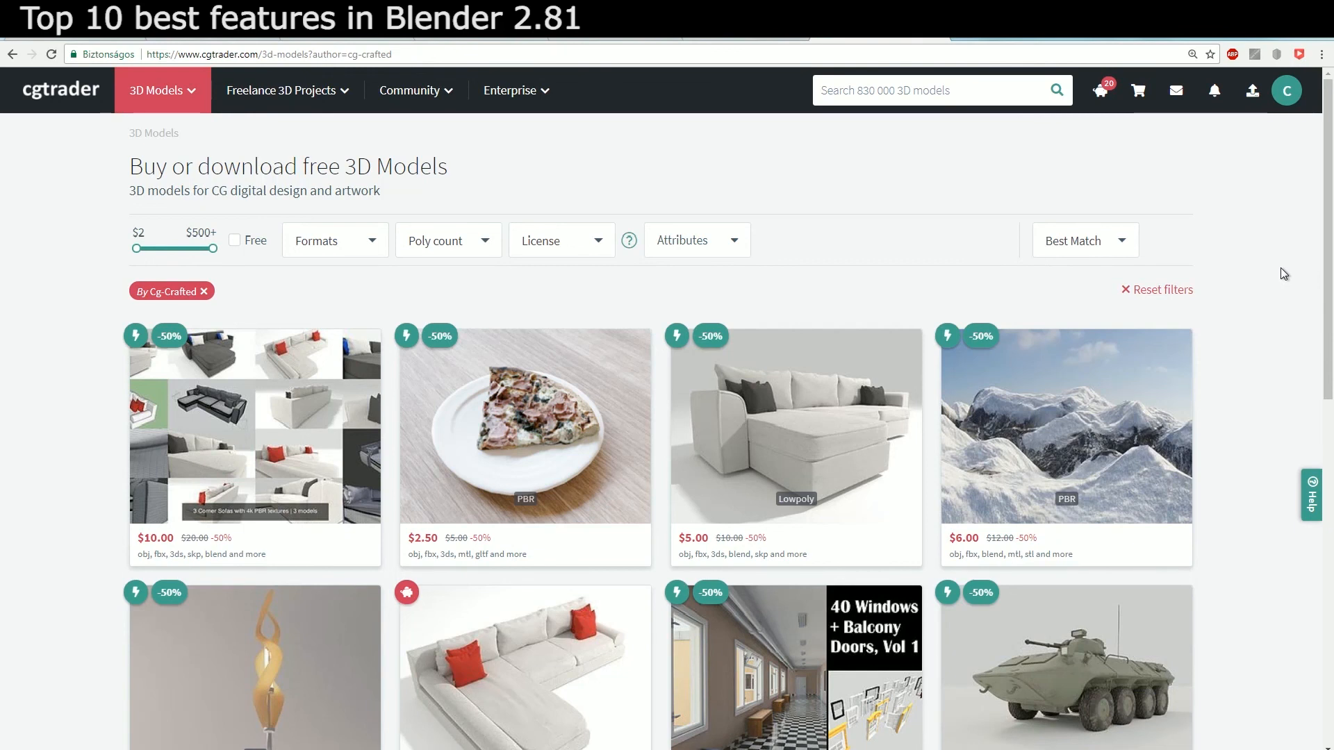
Tick the Free filter on the Cg-Crafted CGTrader model listing
{"action": "scroll", "scroll_direction": "down", "scroll_amount": 3}
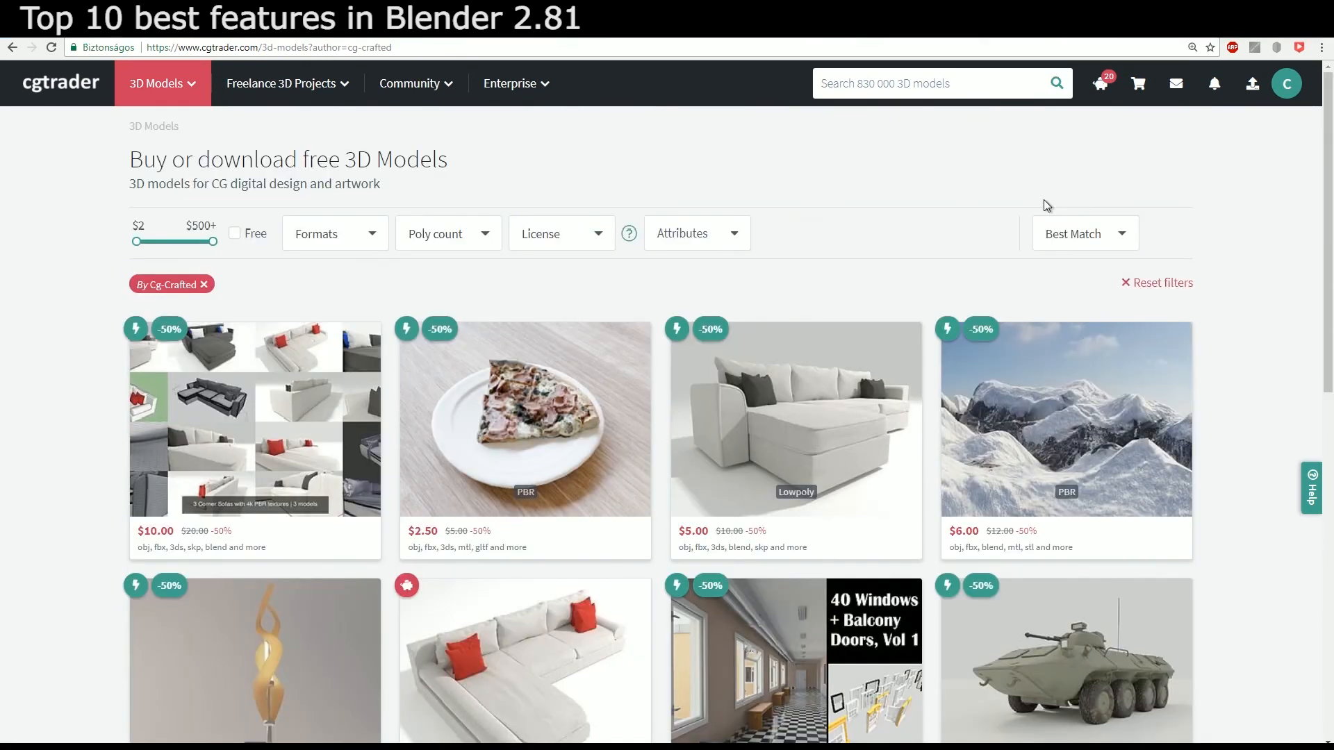
{"action": "left_click", "coordinate": [235, 232]}
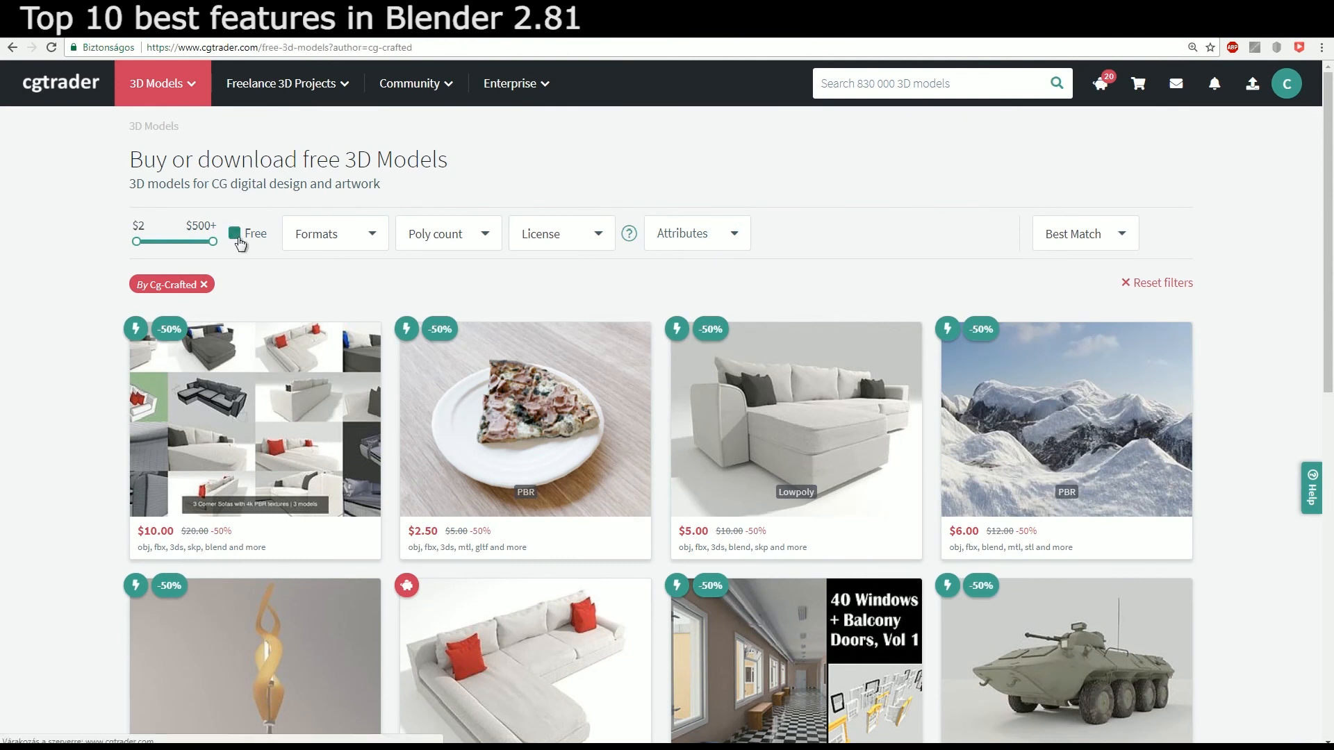